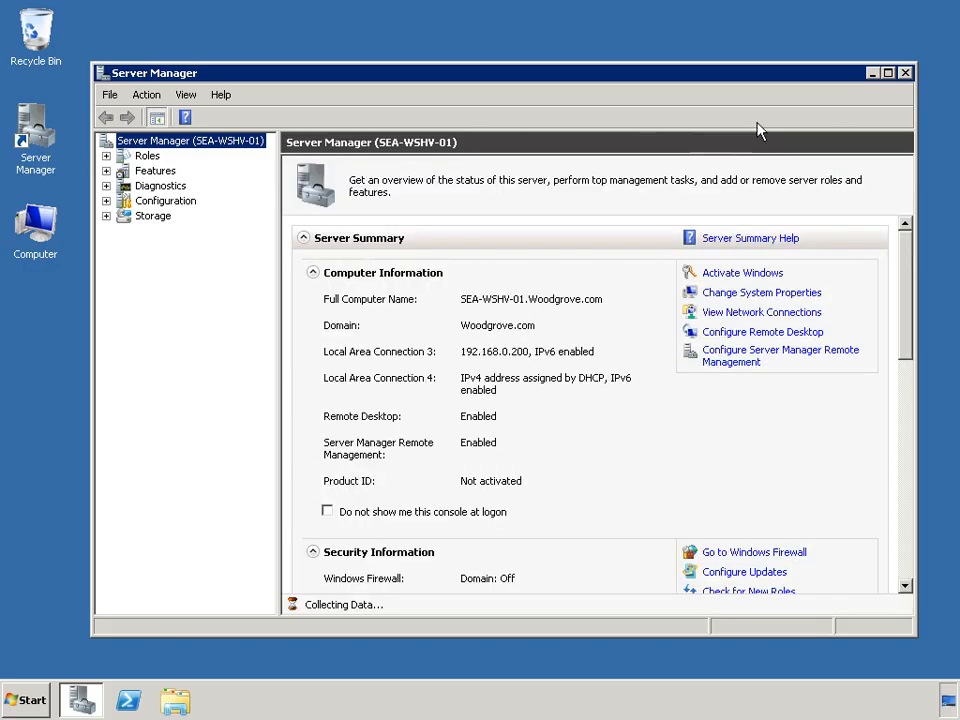
# Maximize the console and start the Add Features wizard from the Features node
pyautogui.click(886, 72)
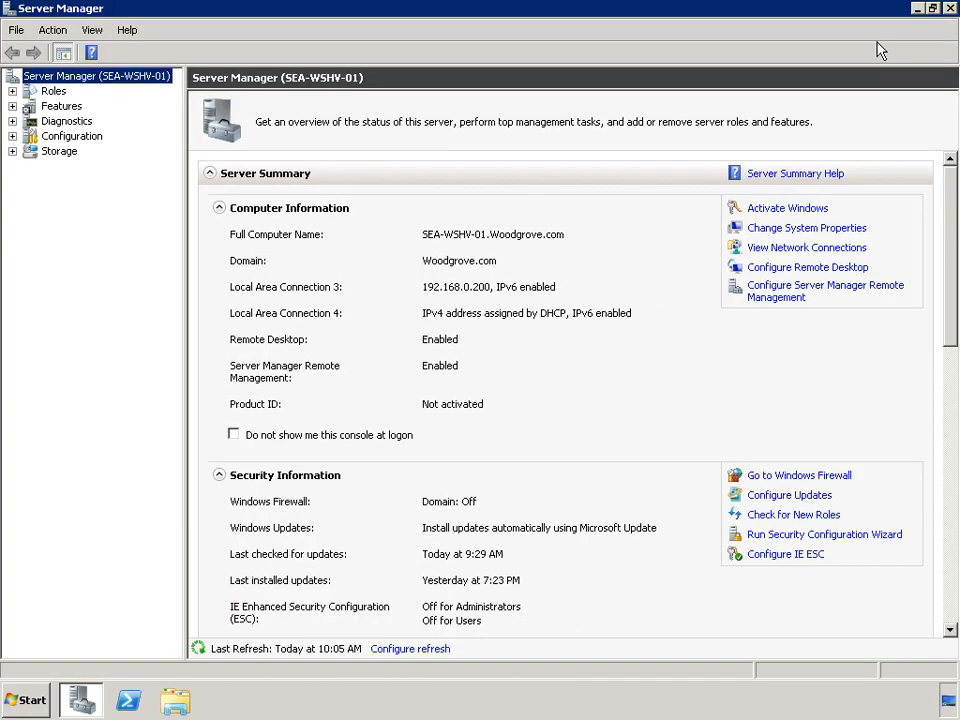
pyautogui.rightClick(60, 104)
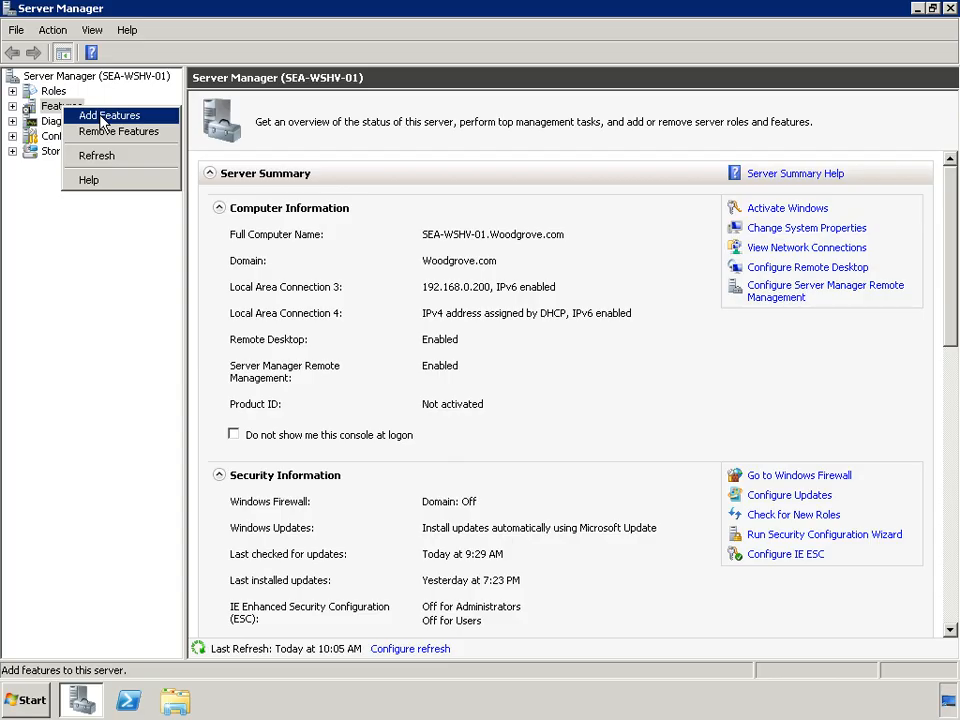
pyautogui.click(108, 114)
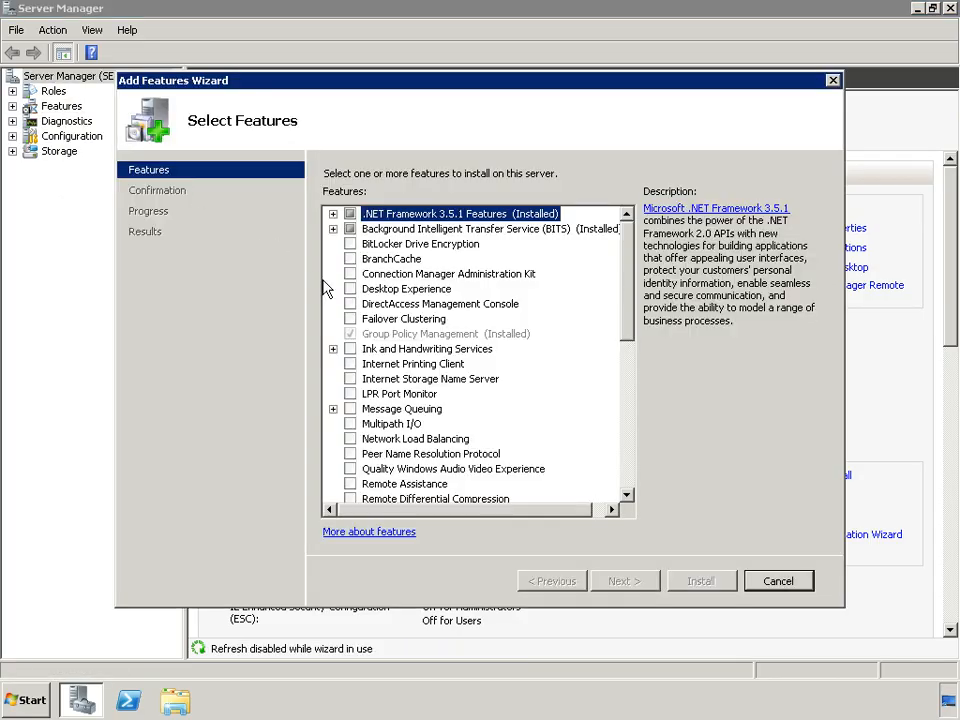
# Select Failover Clustering, confirm and install the feature
pyautogui.click(350, 318)
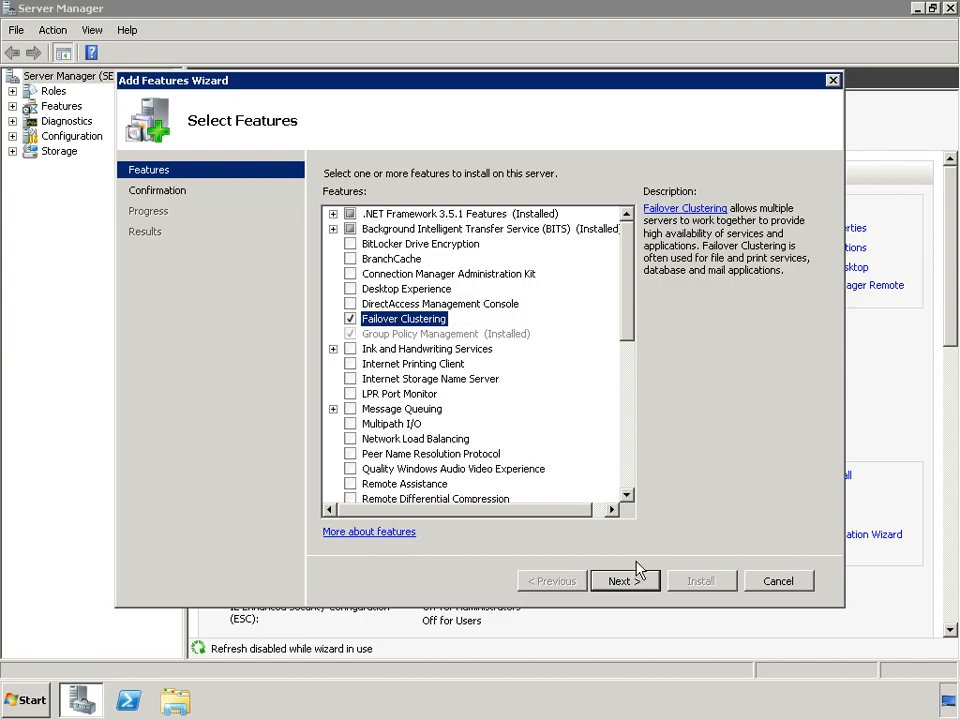
pyautogui.click(624, 580)
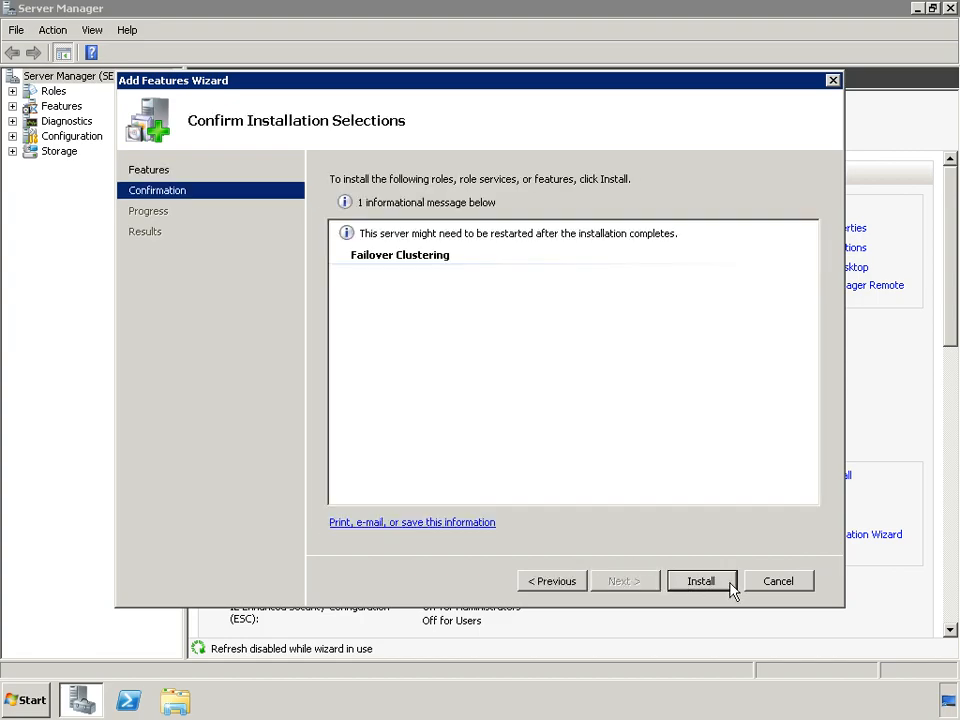
pyautogui.click(700, 580)
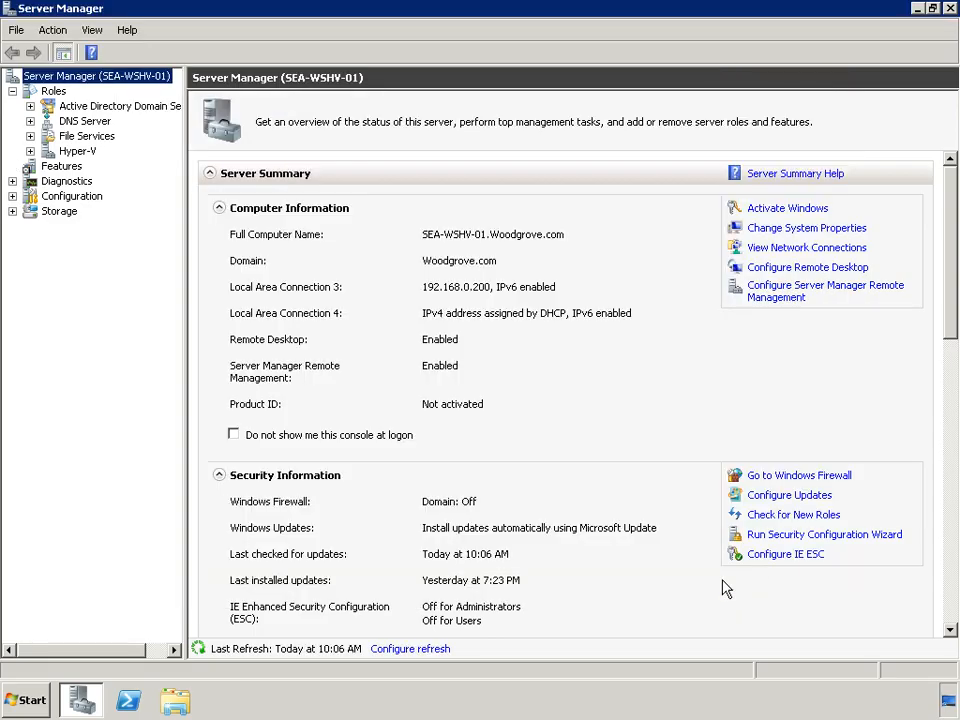
# Launch the Create Cluster Wizard from Failover Cluster Manager
pyautogui.click(12, 92)
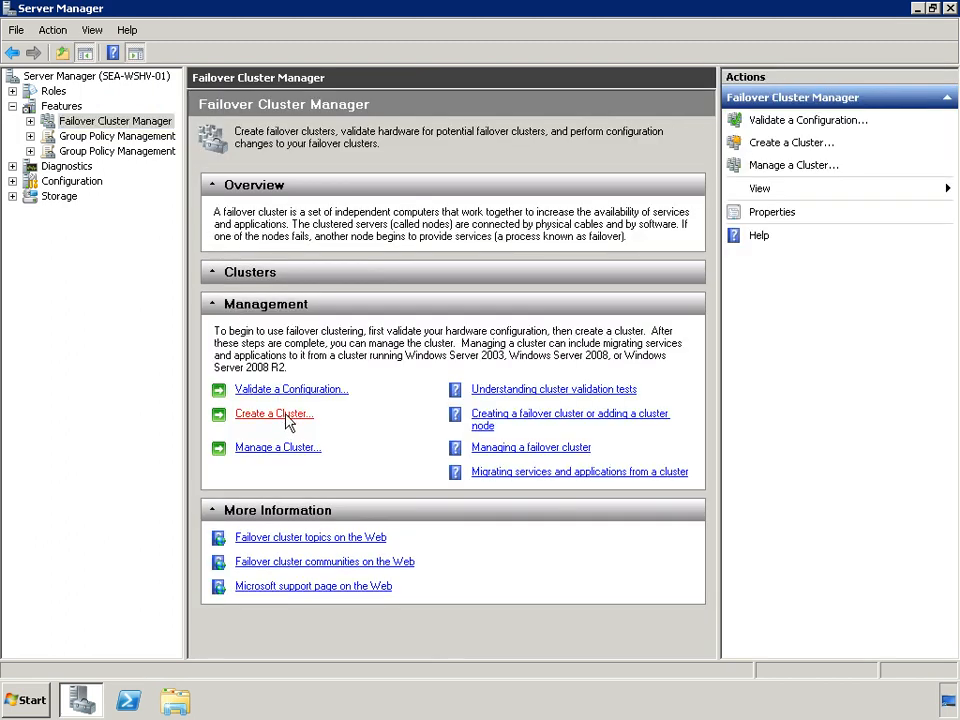
pyautogui.click(270, 414)
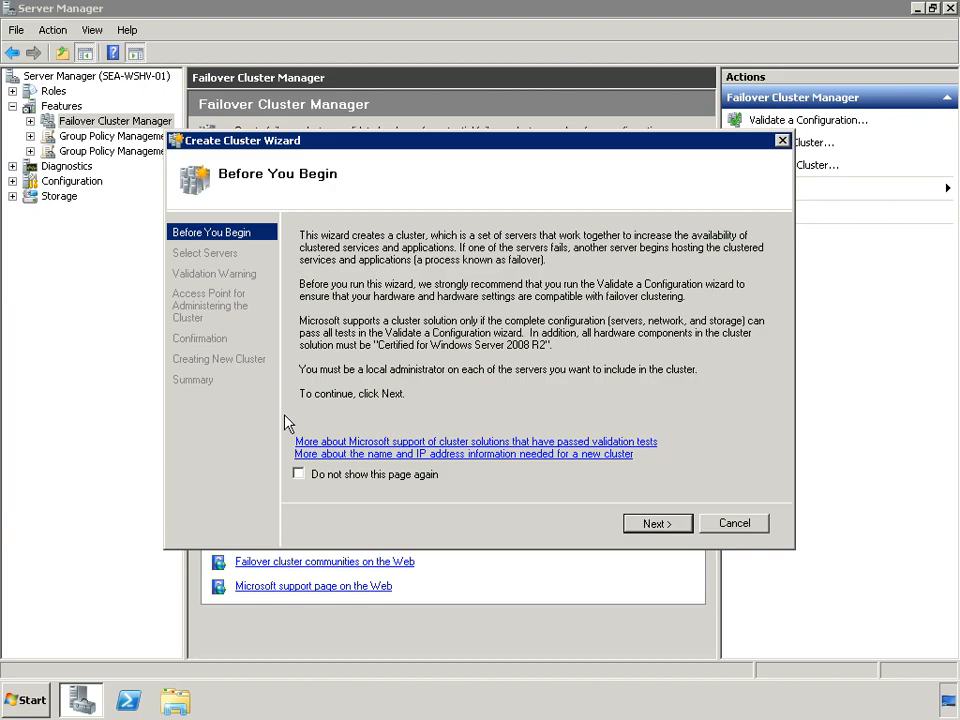
# Add servers SEA-WSHV-01, SEA-WSHV-02 and SEA-WSHV-03 and continue to the validation warning
pyautogui.click(656, 524)
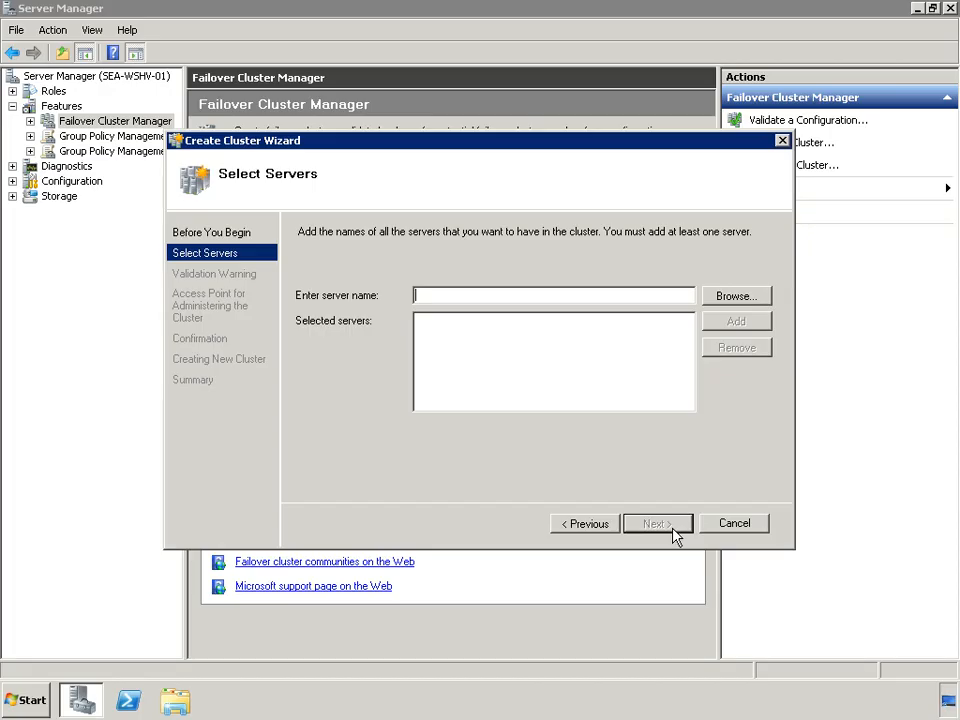
pyautogui.write('SEA-WSHV-01')
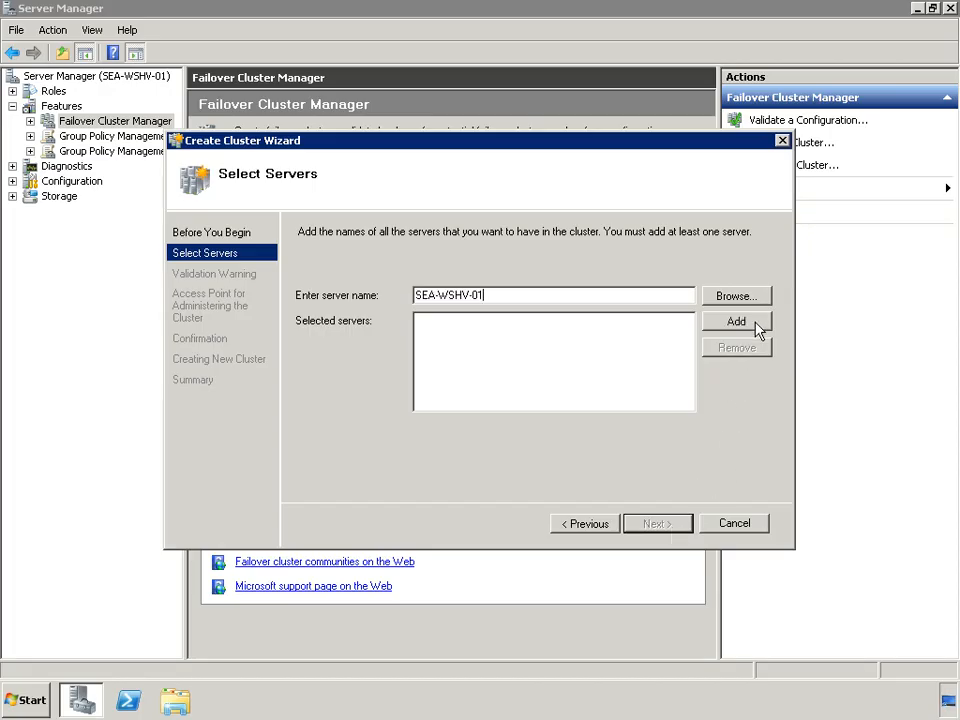
pyautogui.click(736, 320)
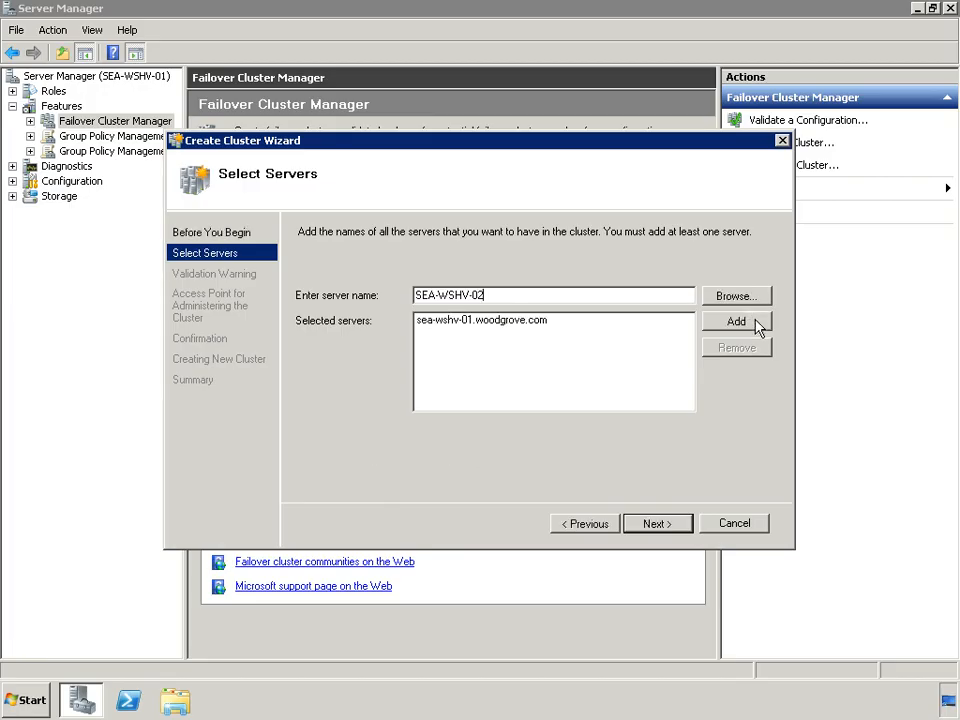
pyautogui.click(736, 320)
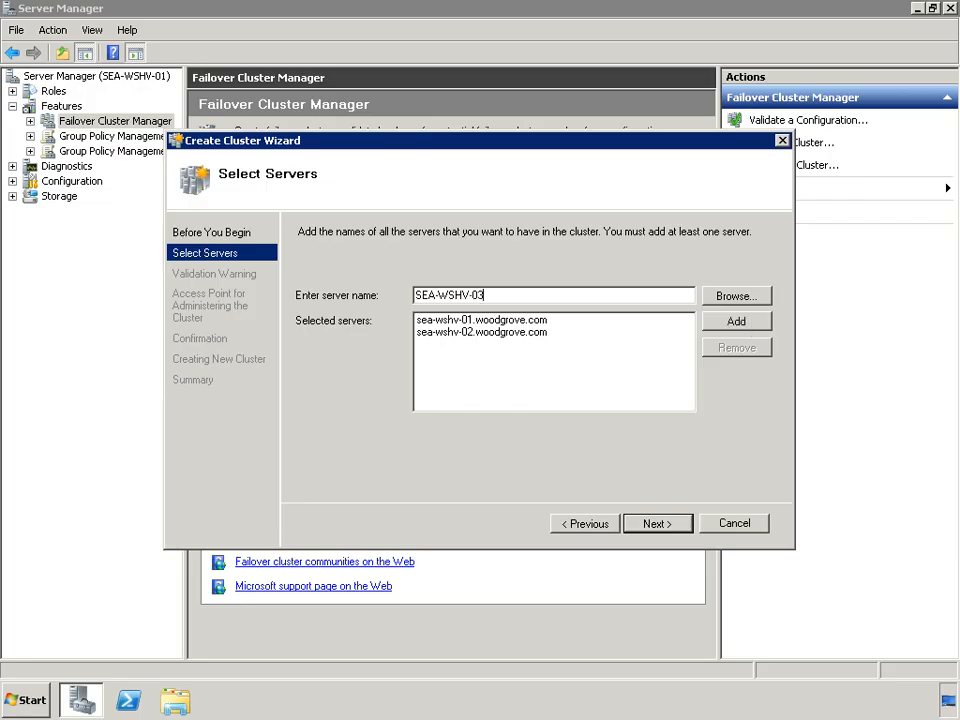
pyautogui.click(736, 320)
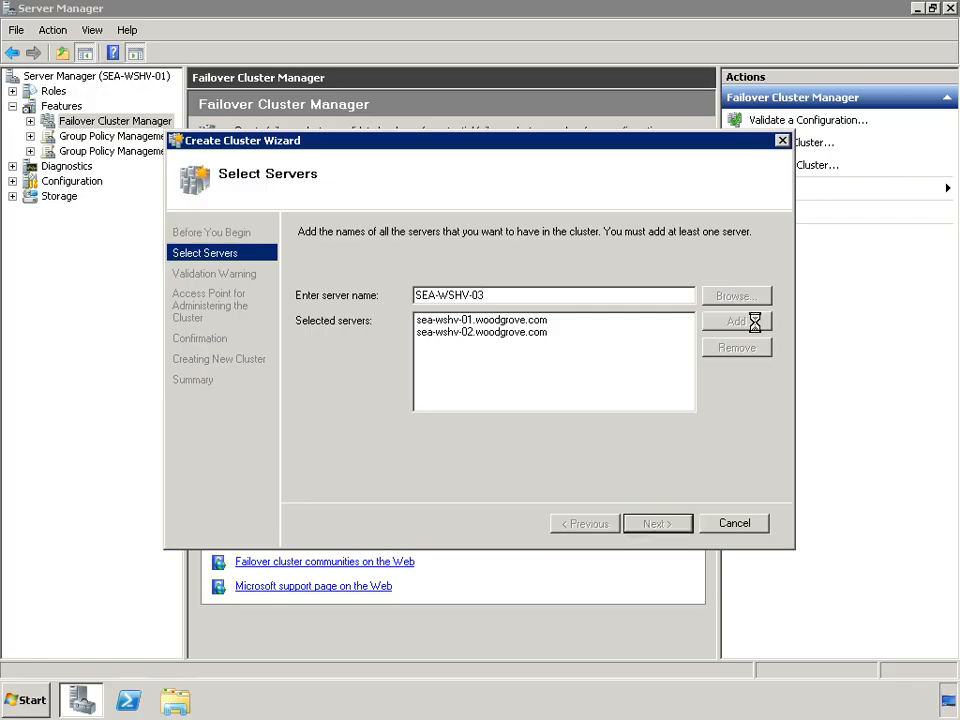
pyautogui.click(736, 320)
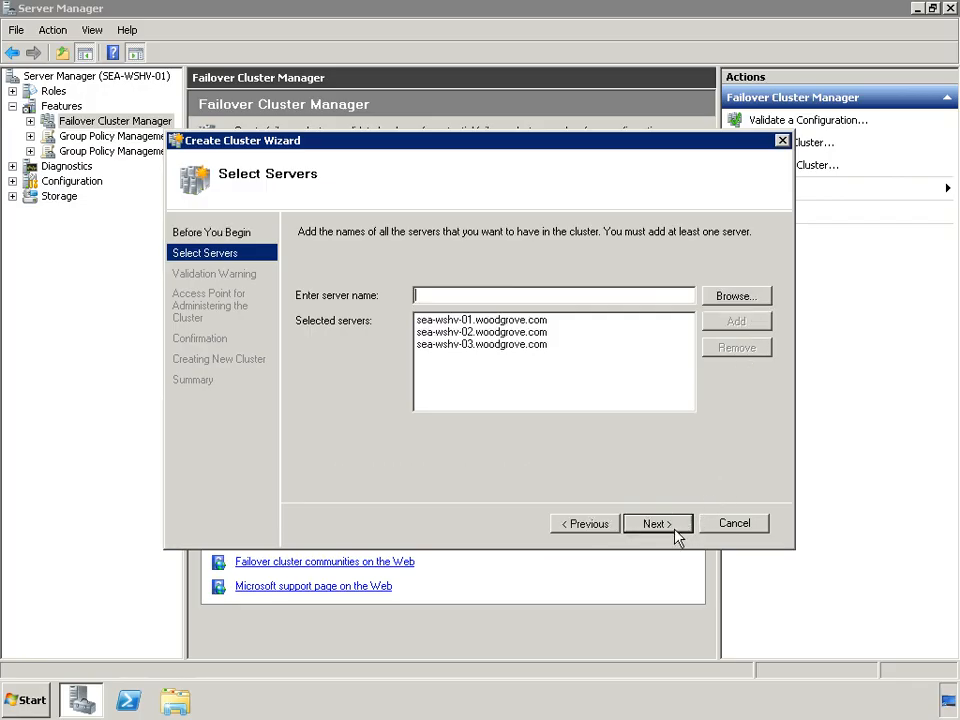
pyautogui.click(654, 524)
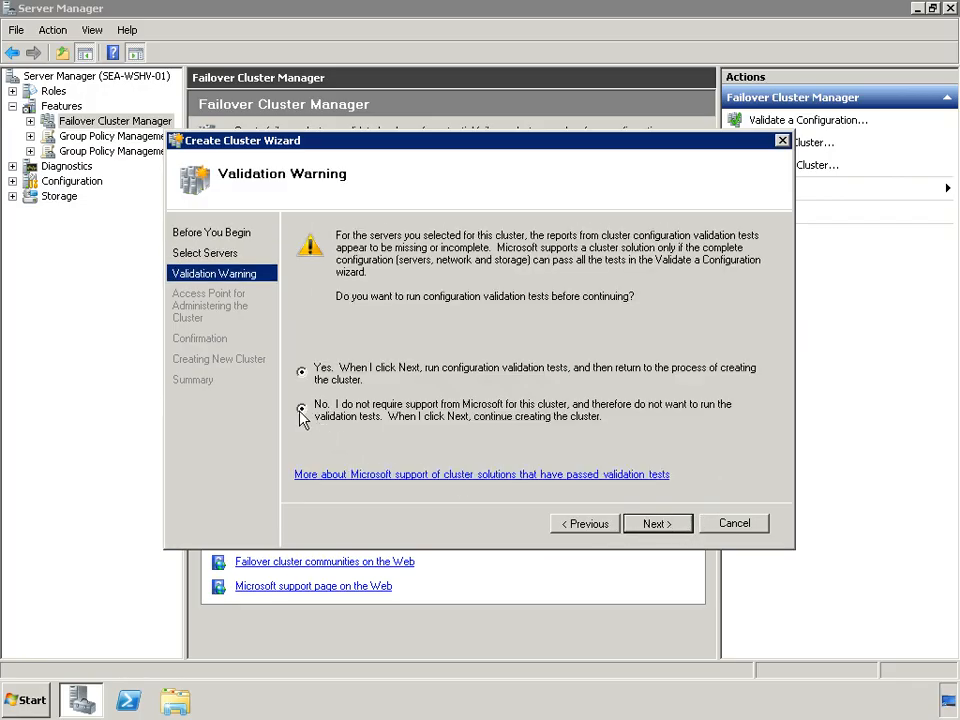
# Skip validation and name the cluster SEA-WSHV-CLU-01 with address 192.168.0.250
pyautogui.click(300, 408)
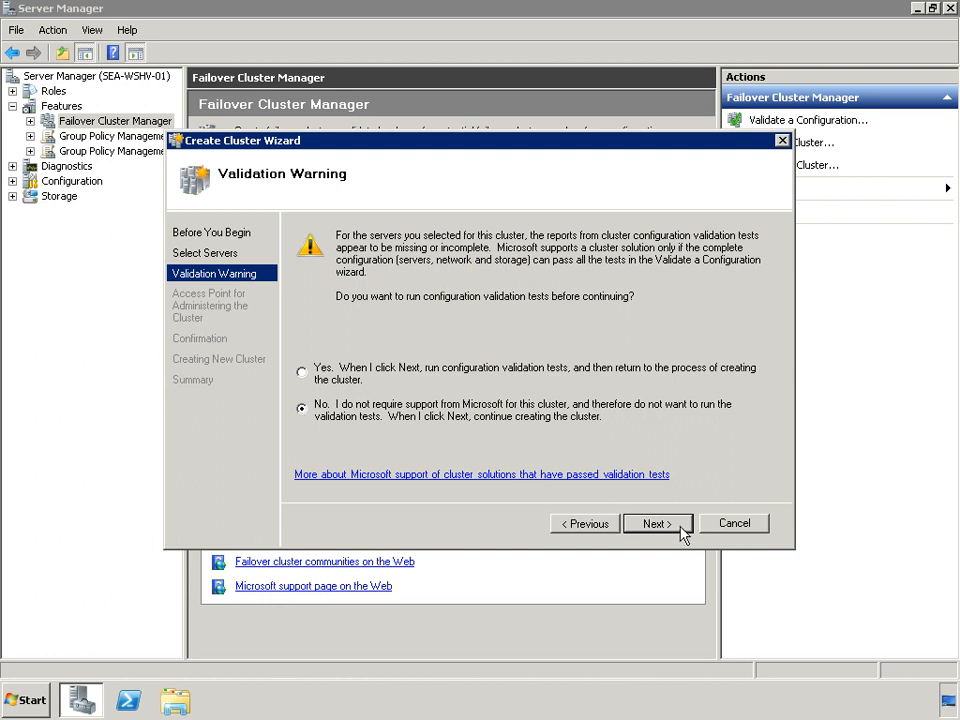
pyautogui.click(656, 524)
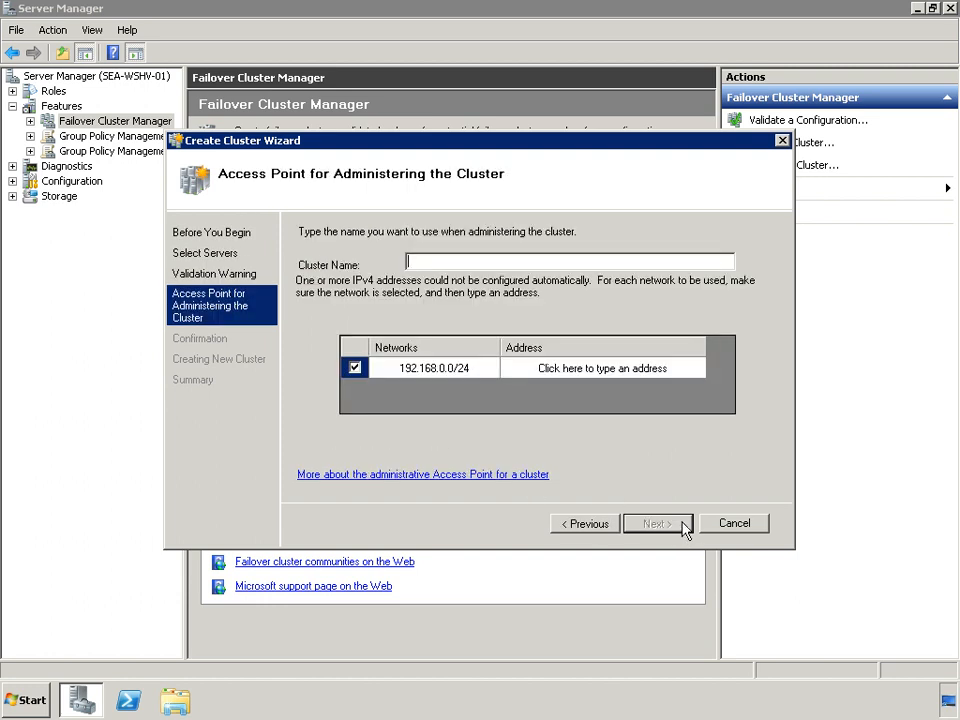
pyautogui.write('SEA-WSHV-CLU-01')
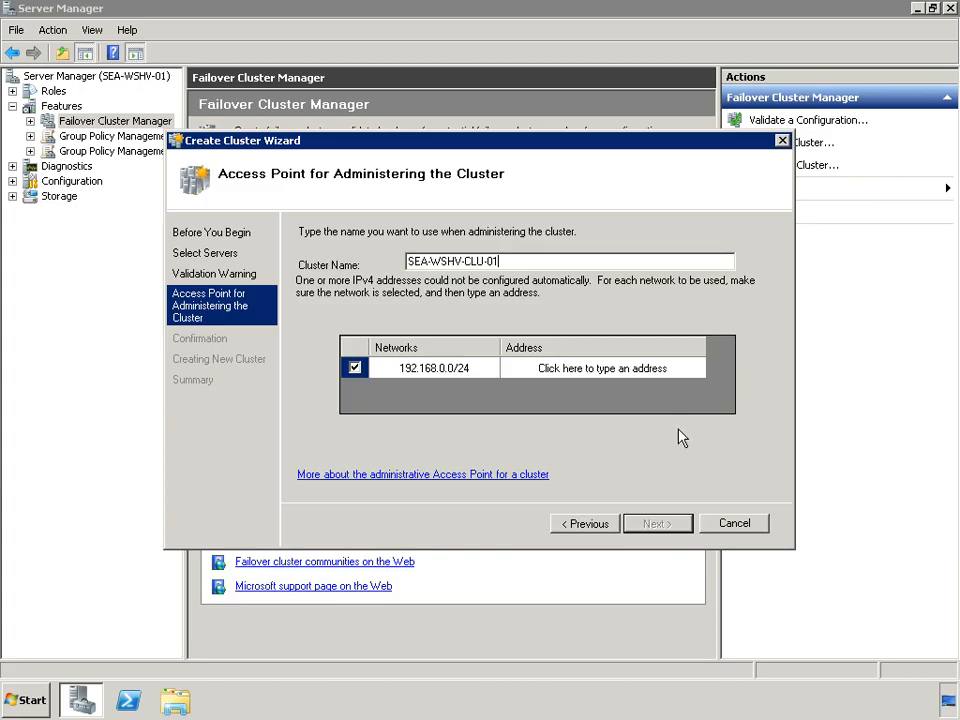
pyautogui.click(604, 368)
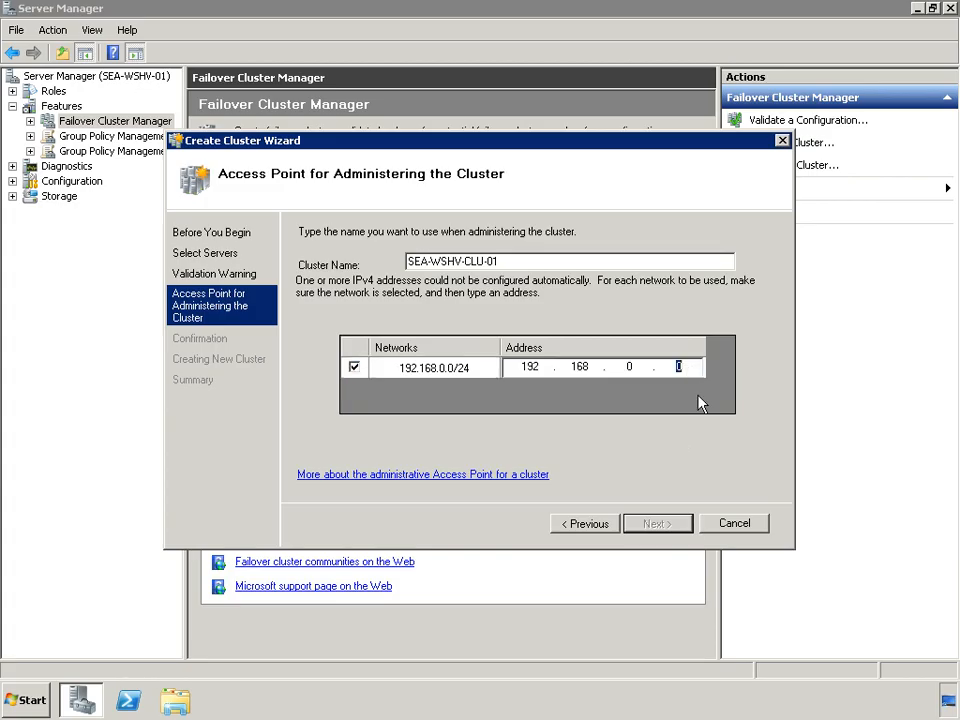
pyautogui.write('250')
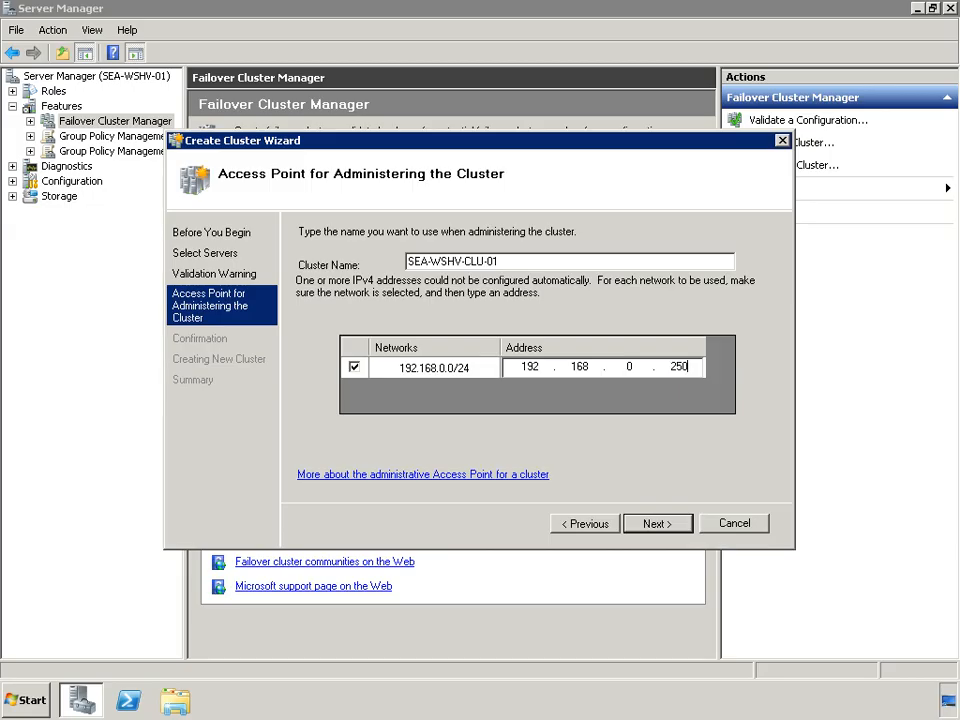
# Accept the name and address and create the cluster
pyautogui.click(656, 524)
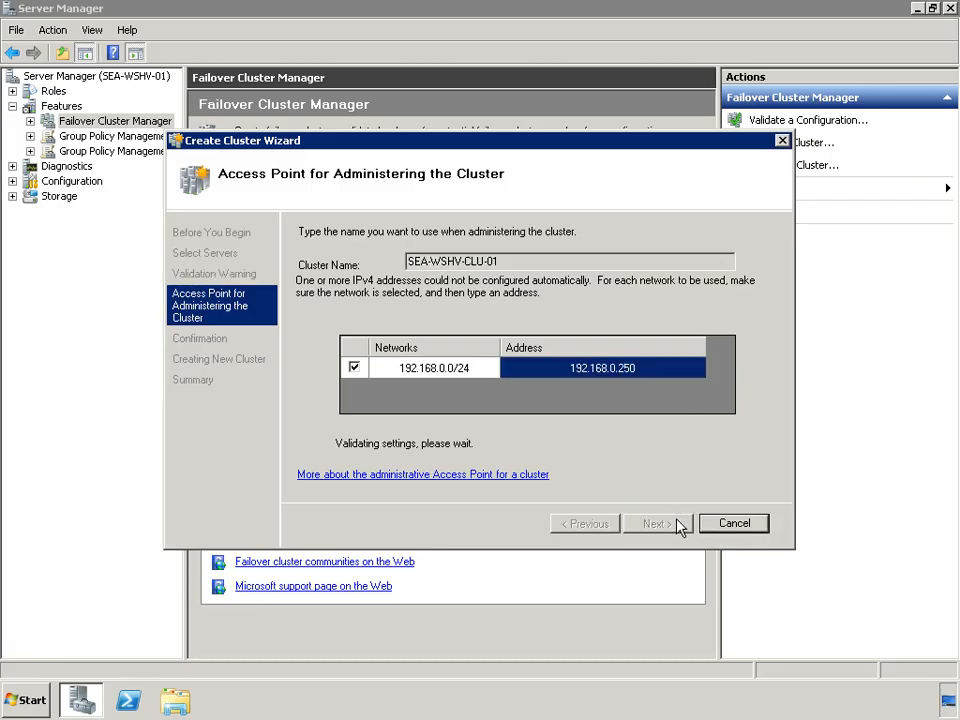
pyautogui.click(654, 524)
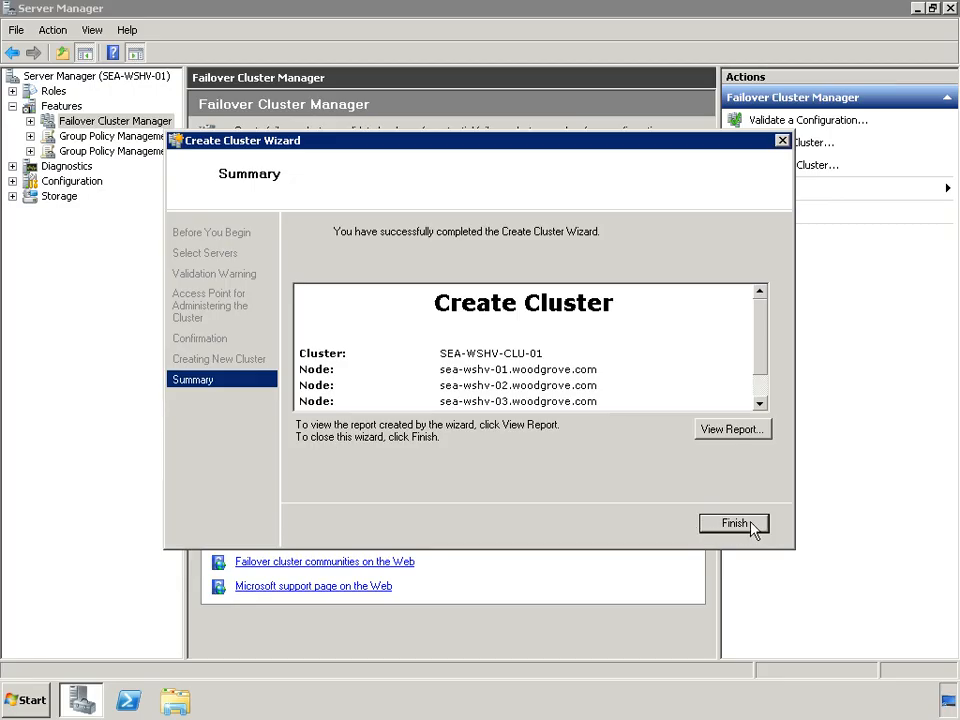
# Finish the wizard and start Configure Cluster Quorum Settings from More Actions
pyautogui.click(734, 524)
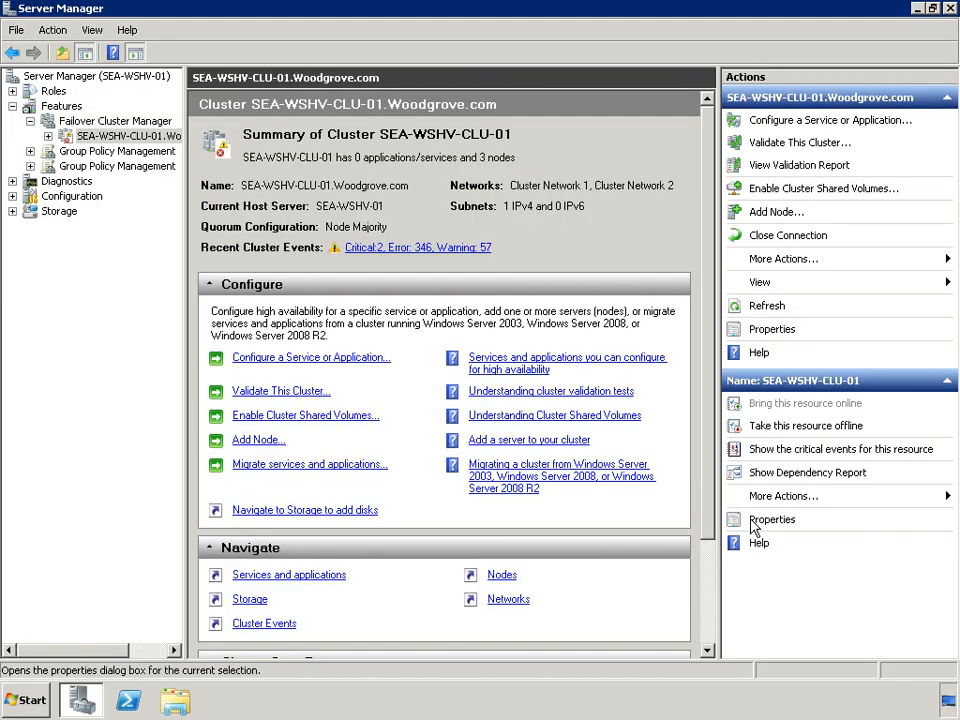
pyautogui.click(784, 258)
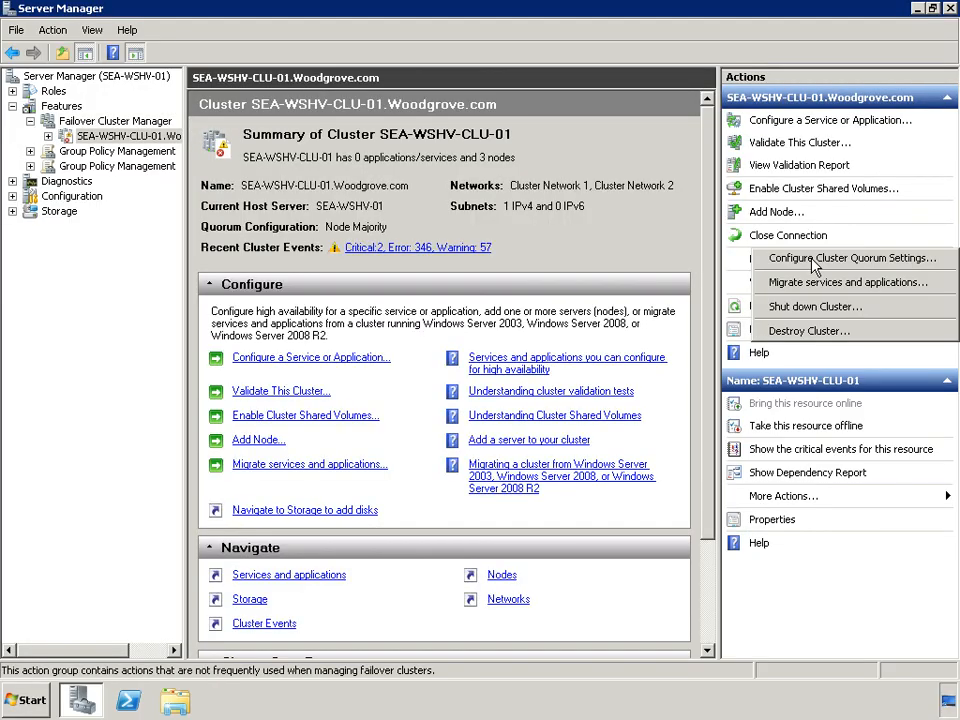
pyautogui.moveTo(838, 256)
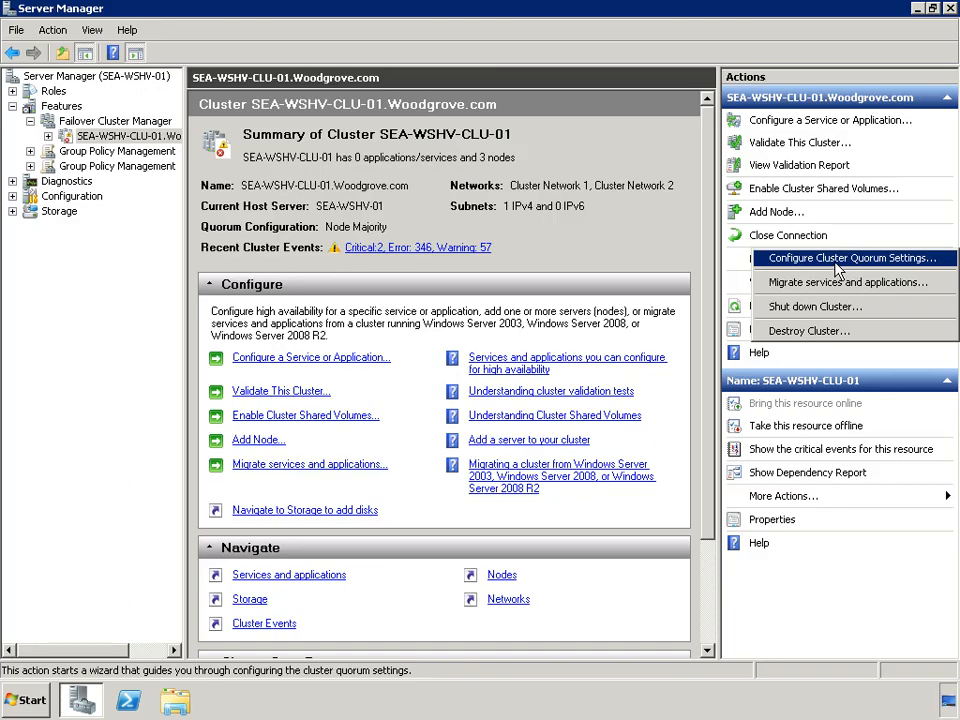
pyautogui.click(848, 258)
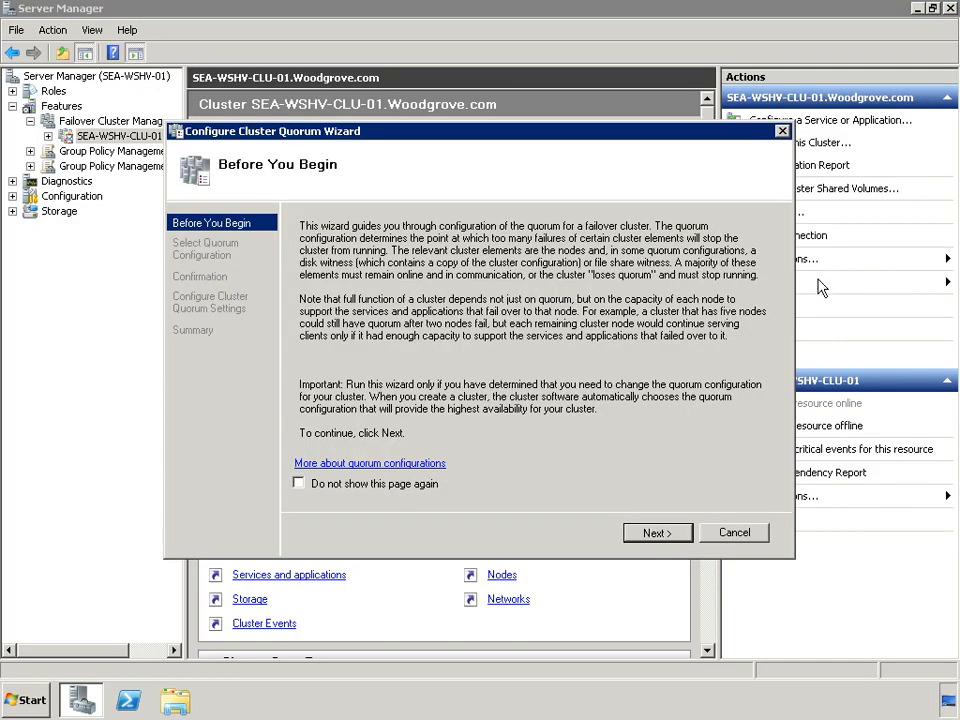
pyautogui.moveTo(656, 532)
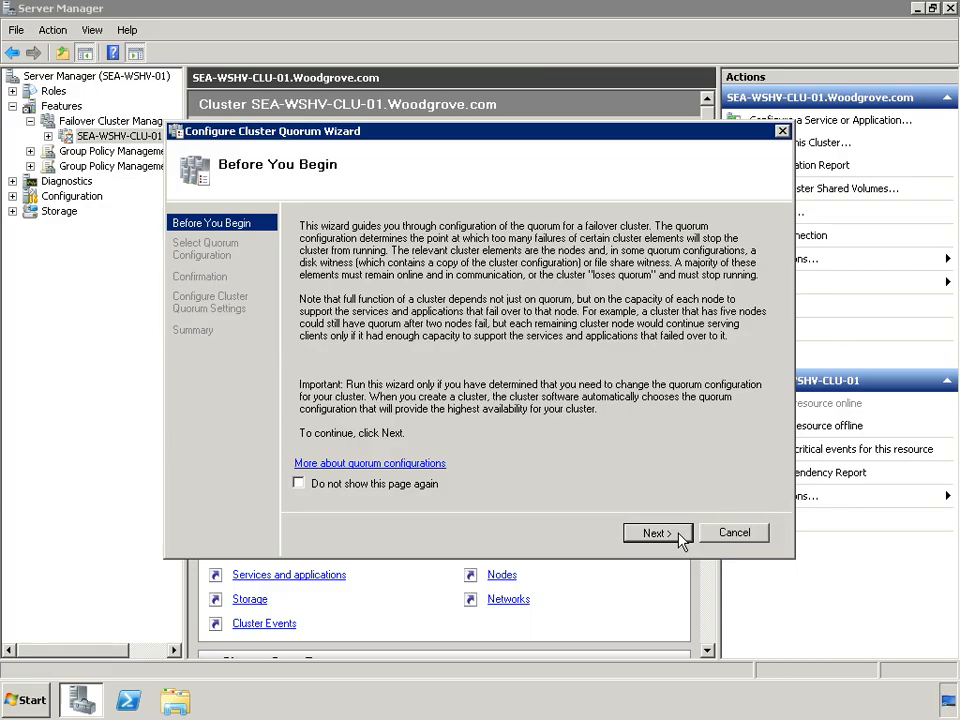
# Choose Node and Disk Majority with Cluster Disk 1 as witness and apply it
pyautogui.click(652, 532)
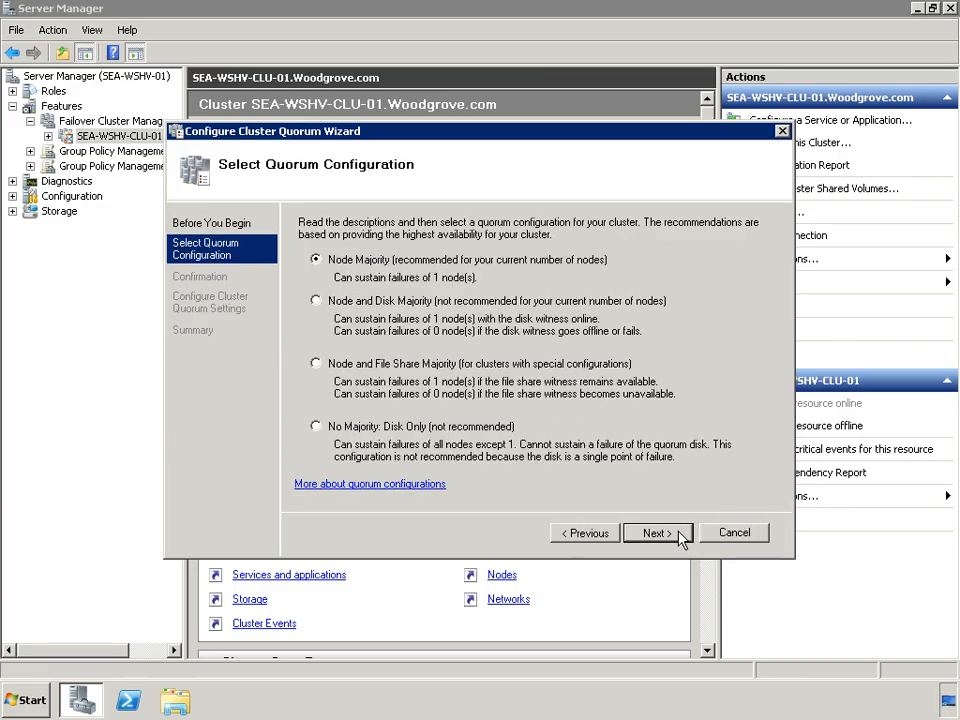
pyautogui.moveTo(320, 304)
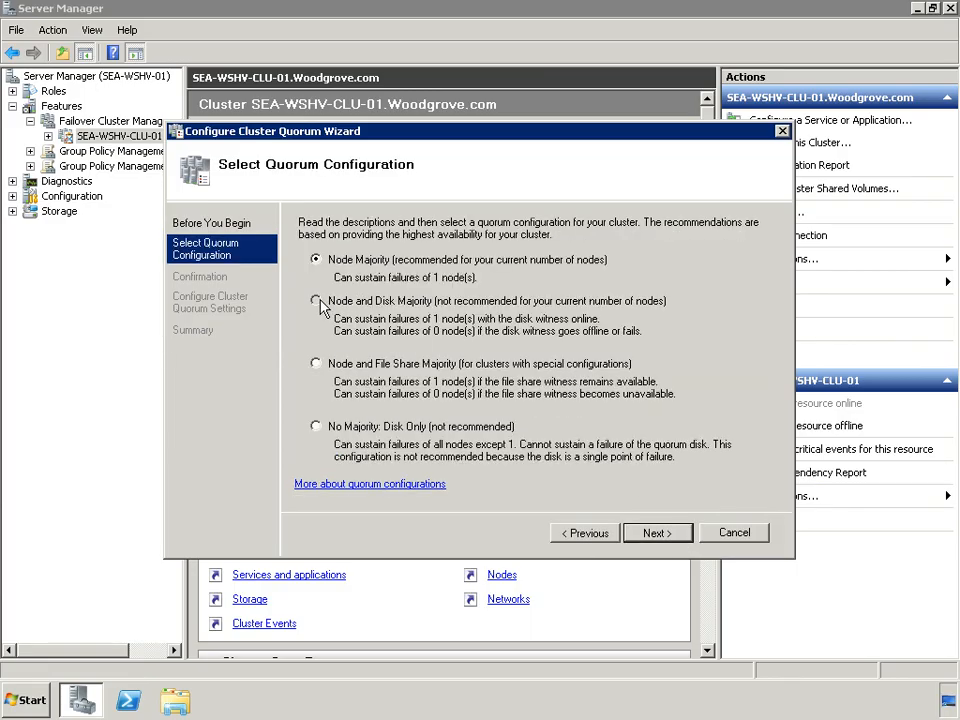
pyautogui.click(656, 532)
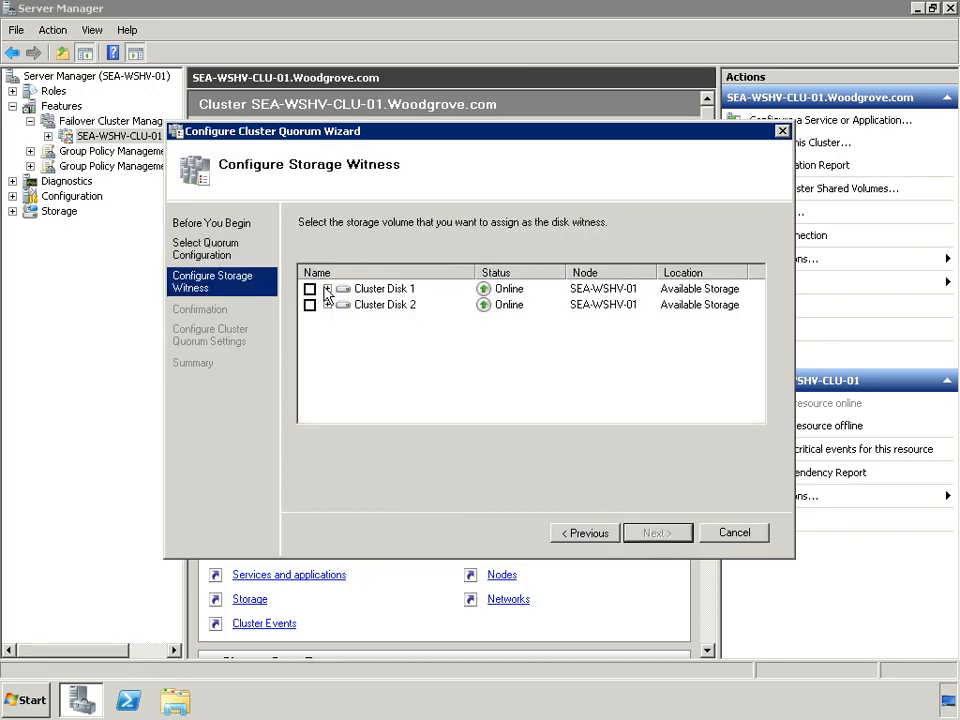
pyautogui.click(310, 288)
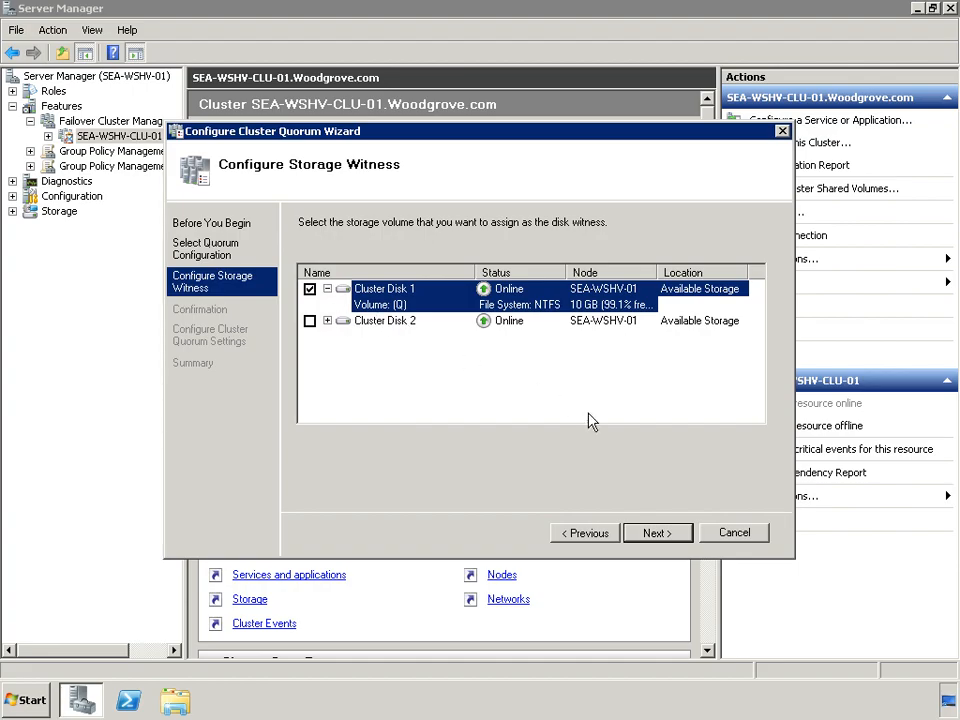
pyautogui.click(656, 532)
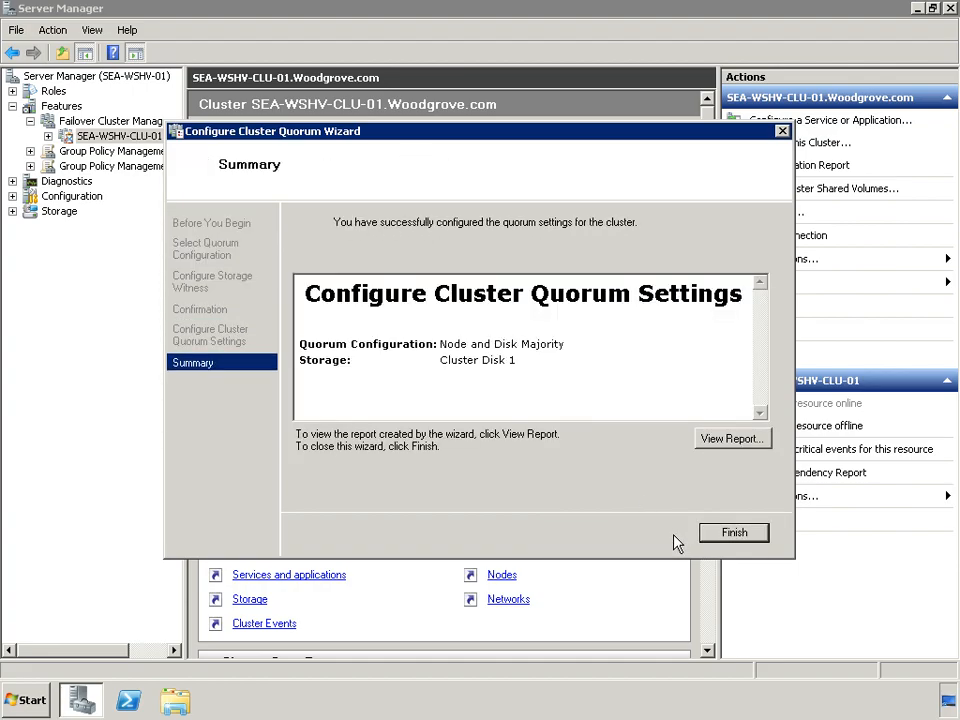
pyautogui.click(732, 532)
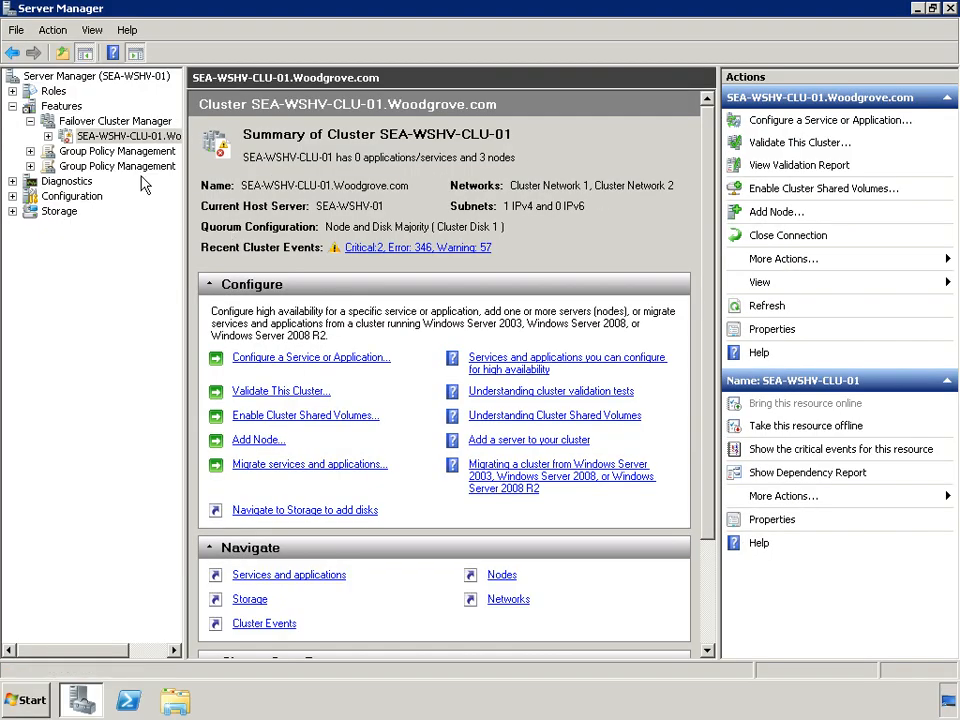
# View the Nodes list showing SEA-WSHV-01, 02 and 03 Up, then bring up the cluster's context menu
pyautogui.click(108, 166)
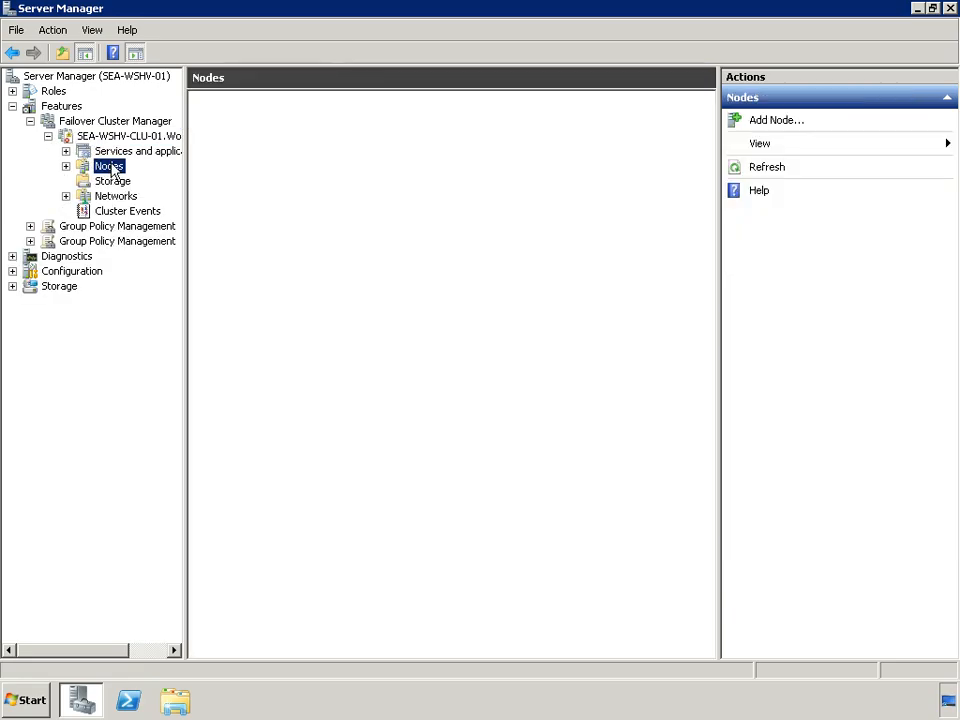
pyautogui.click(108, 166)
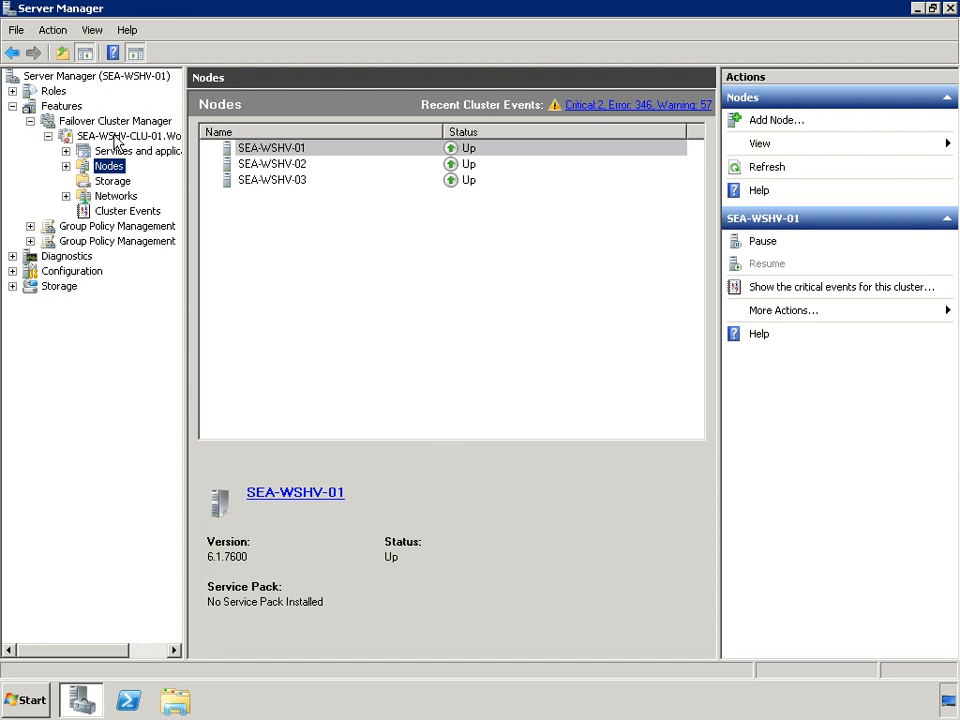
pyautogui.rightClick(120, 136)
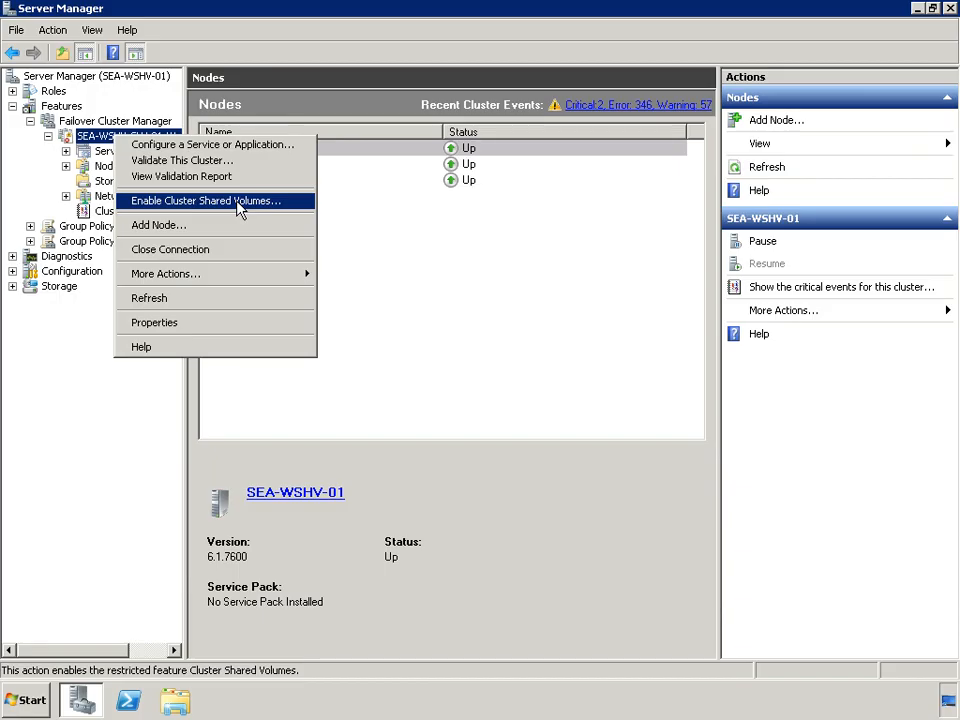
# Enable Cluster Shared Volumes, acknowledging the 'I have read the above notice' checkbox
pyautogui.click(204, 200)
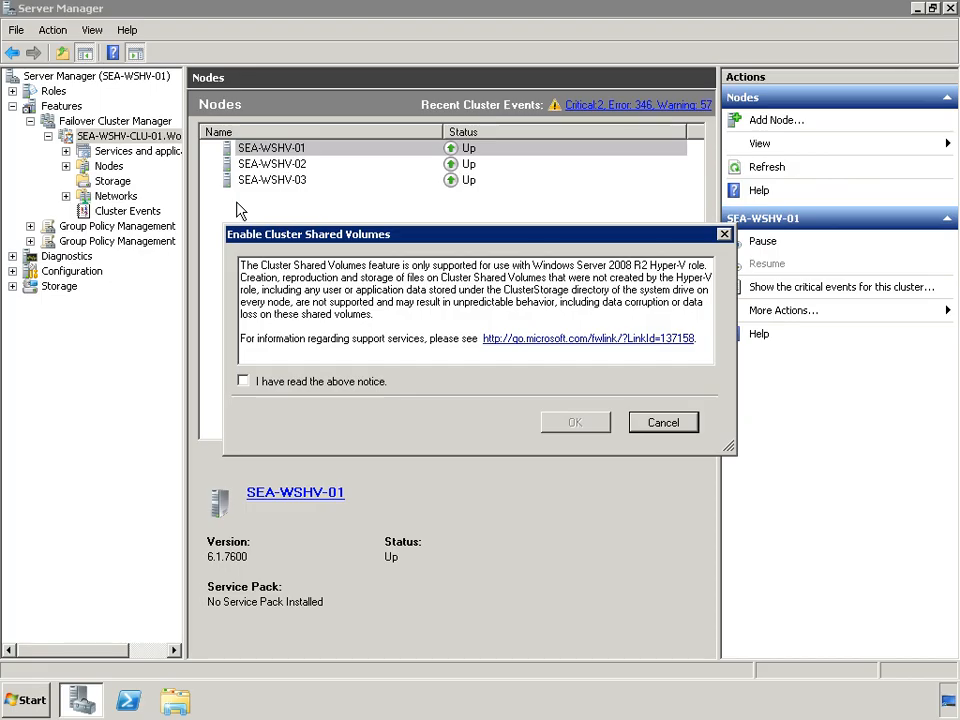
pyautogui.click(242, 380)
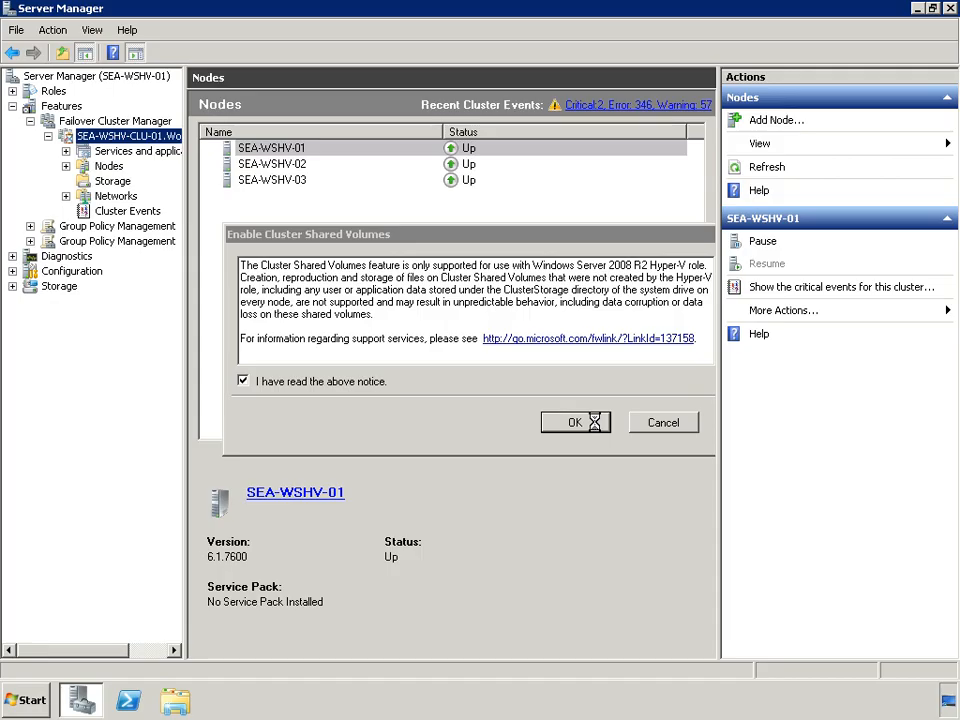
pyautogui.click(574, 420)
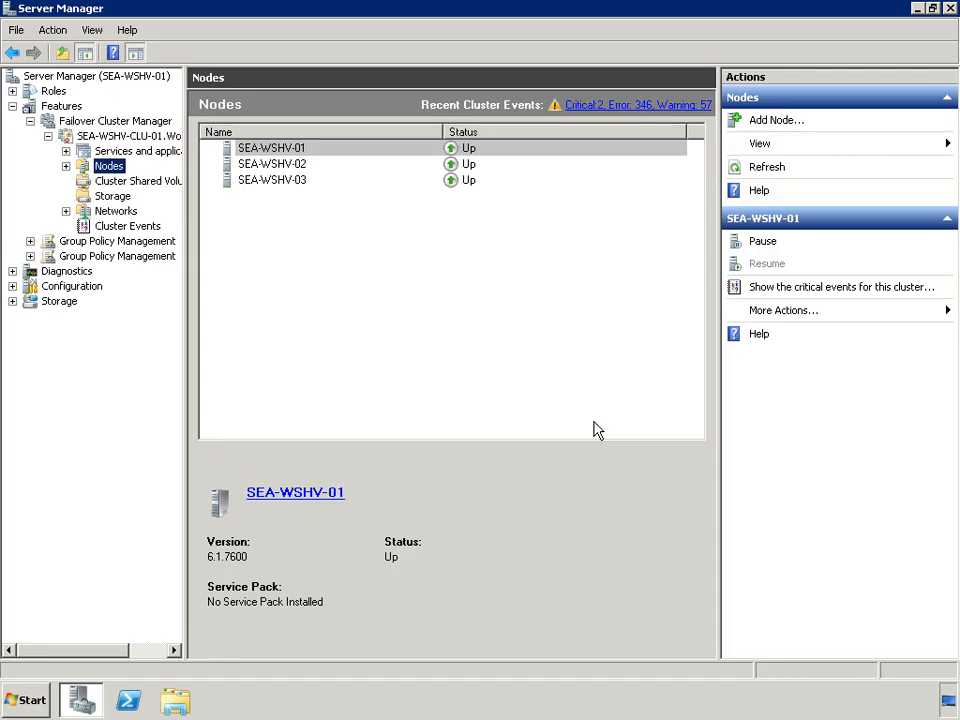
# Add Cluster Disk 2 as storage under Cluster Shared Volumes
pyautogui.click(138, 180)
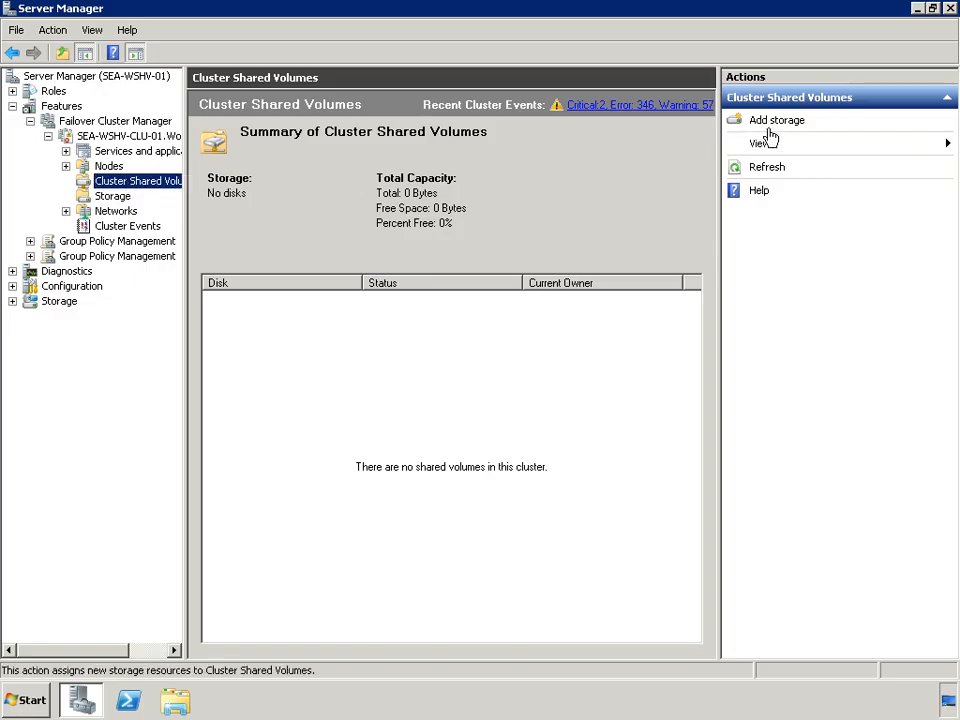
pyautogui.click(776, 120)
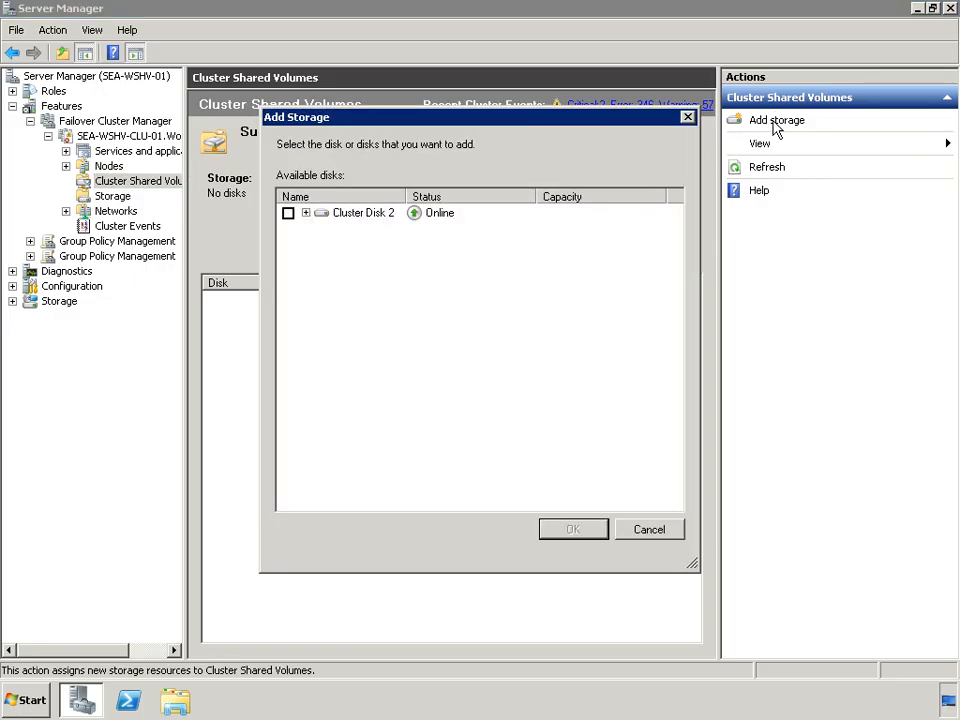
pyautogui.moveTo(310, 224)
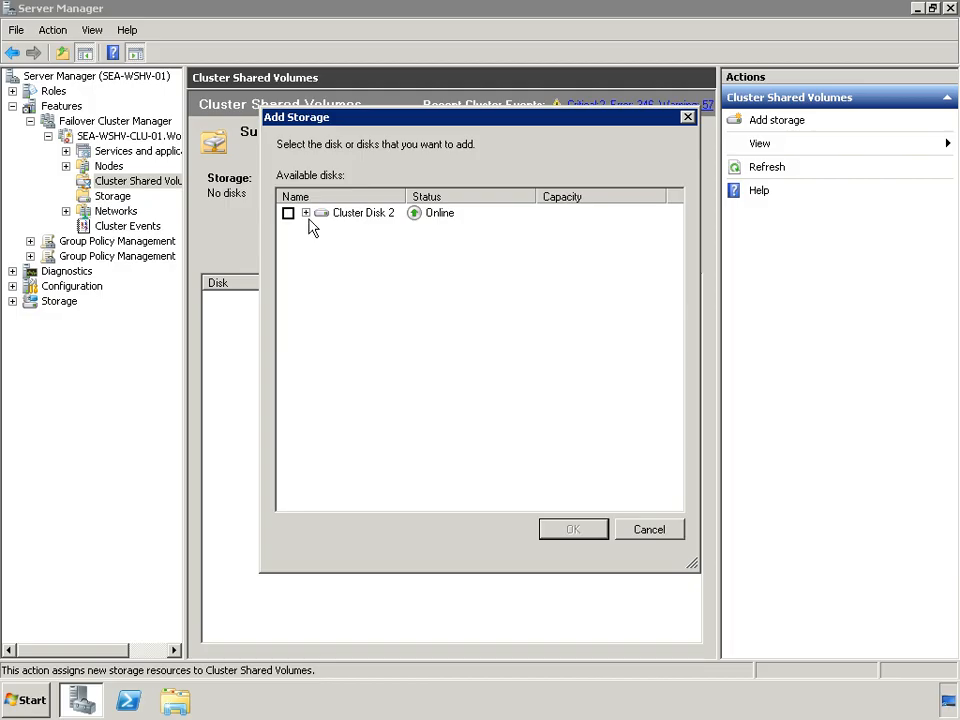
pyautogui.click(288, 212)
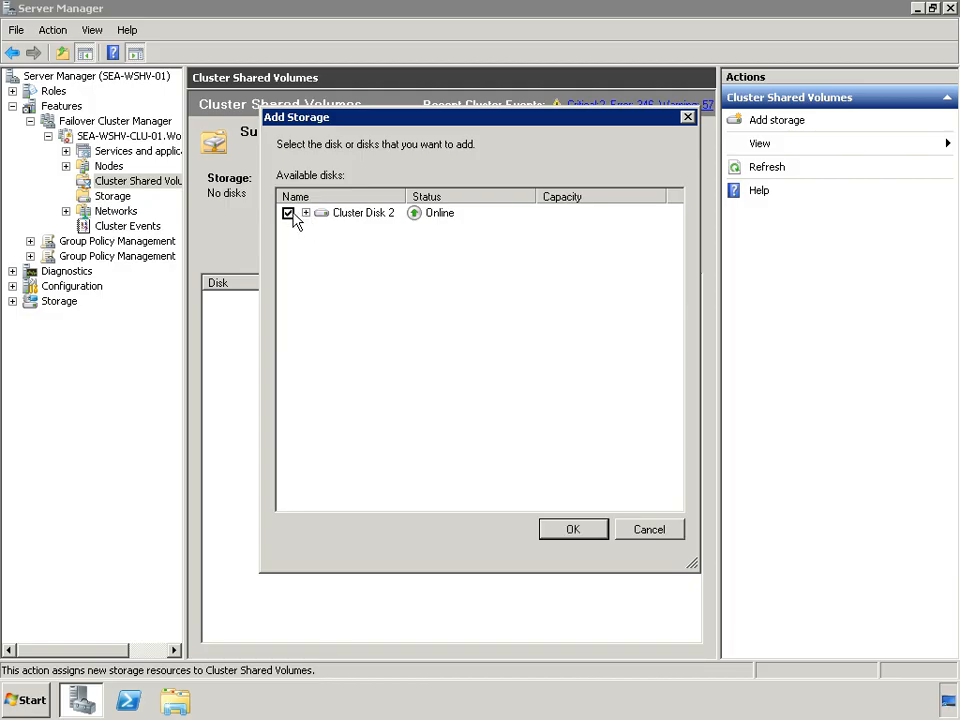
pyautogui.moveTo(538, 462)
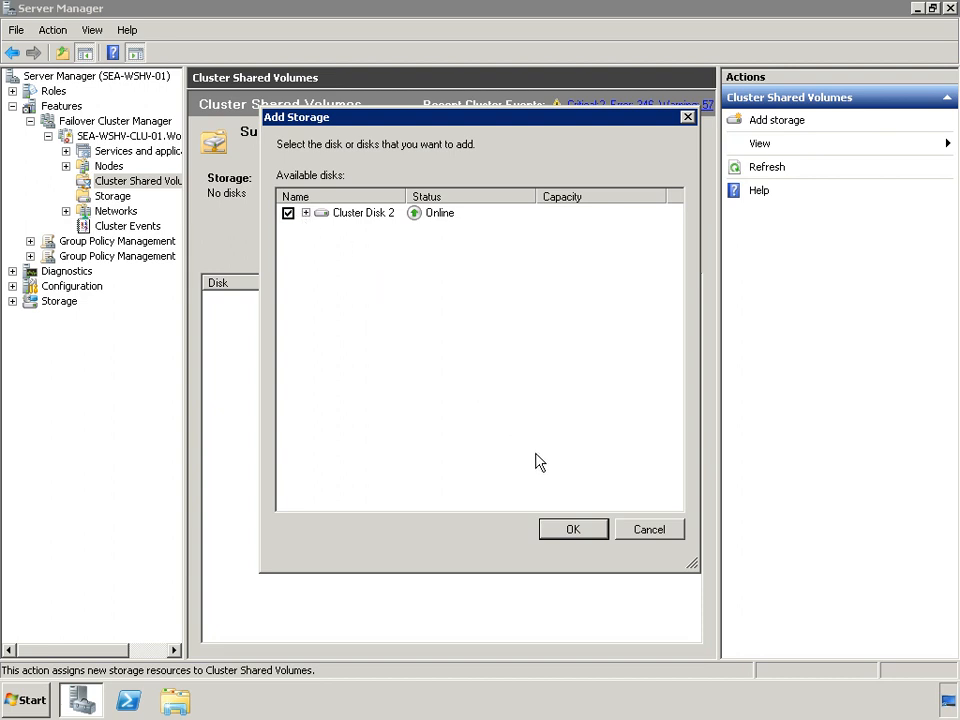
pyautogui.click(572, 528)
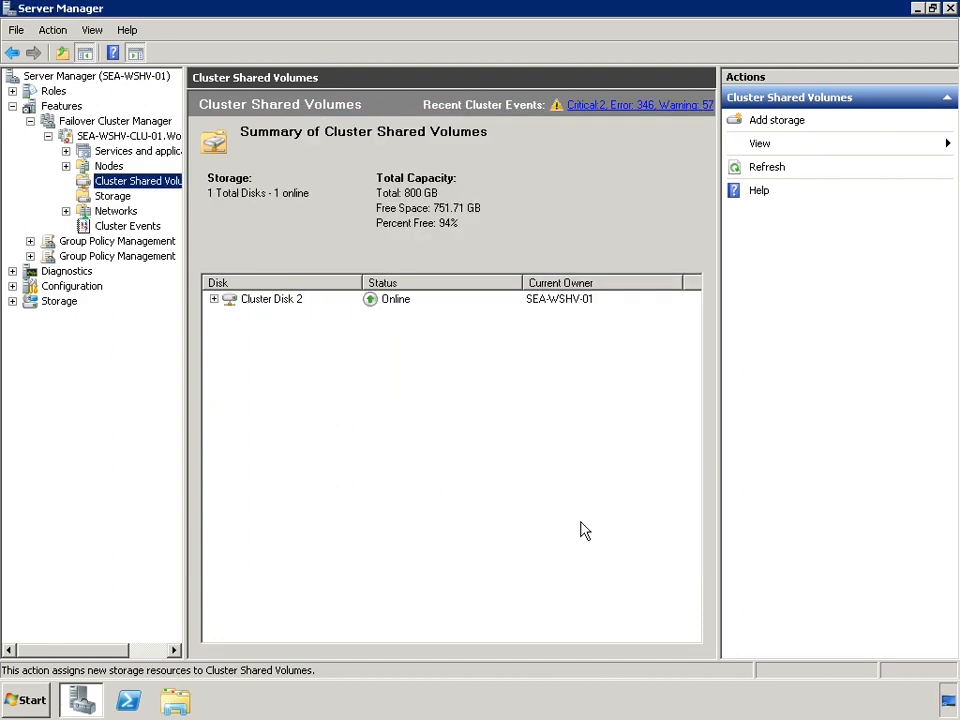
# Review the Storage view with Cluster Disk 1 as witness and Cluster Disk 2's shared-volume options
pyautogui.click(112, 196)
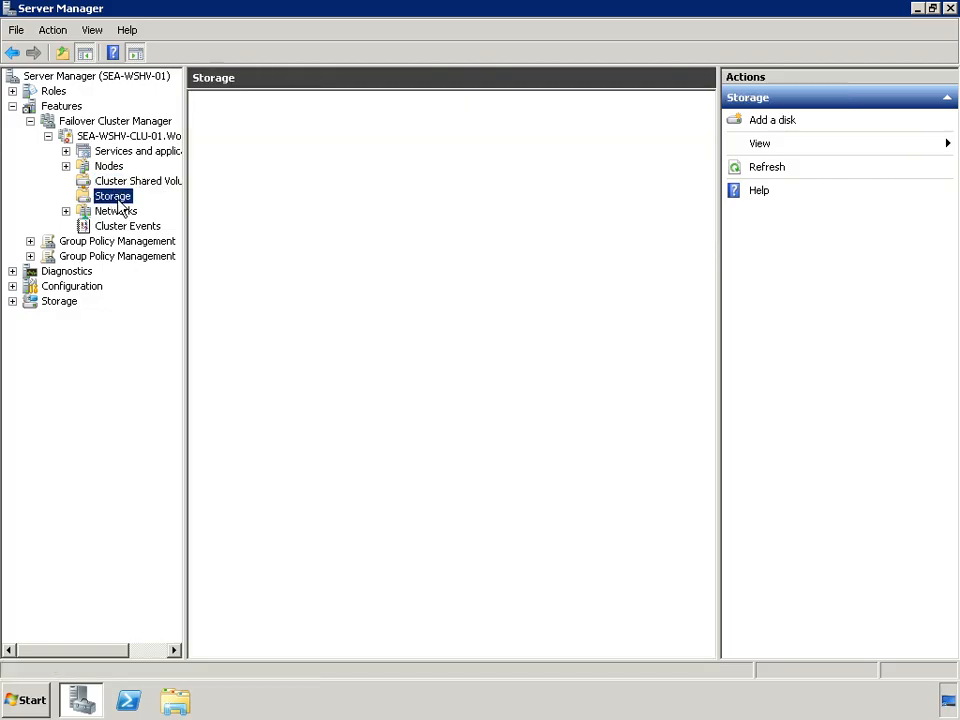
pyautogui.click(112, 196)
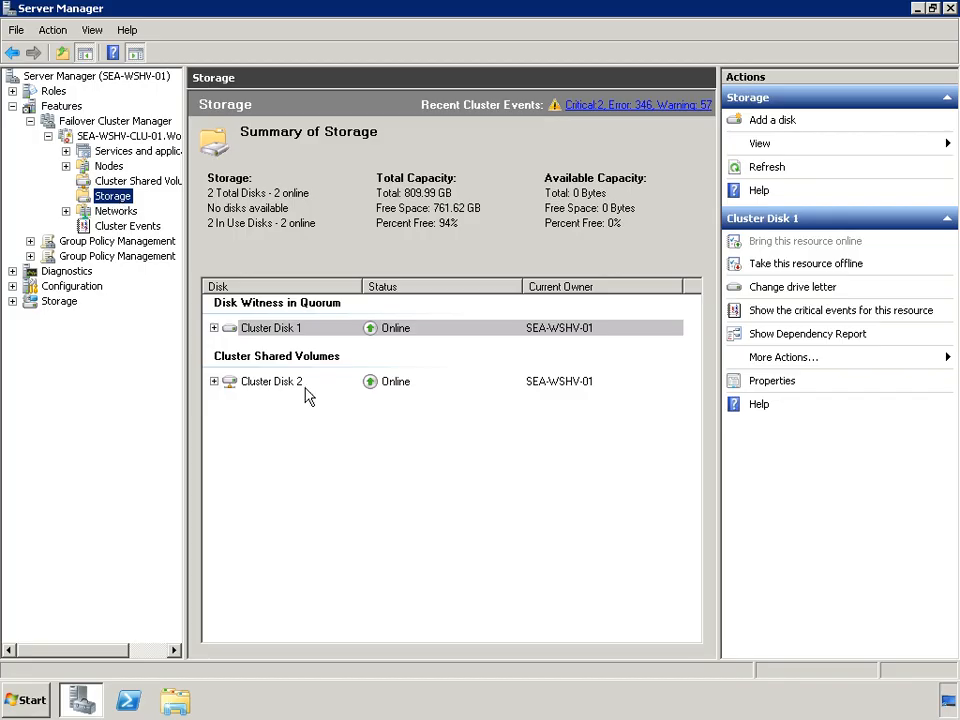
pyautogui.rightClick(270, 380)
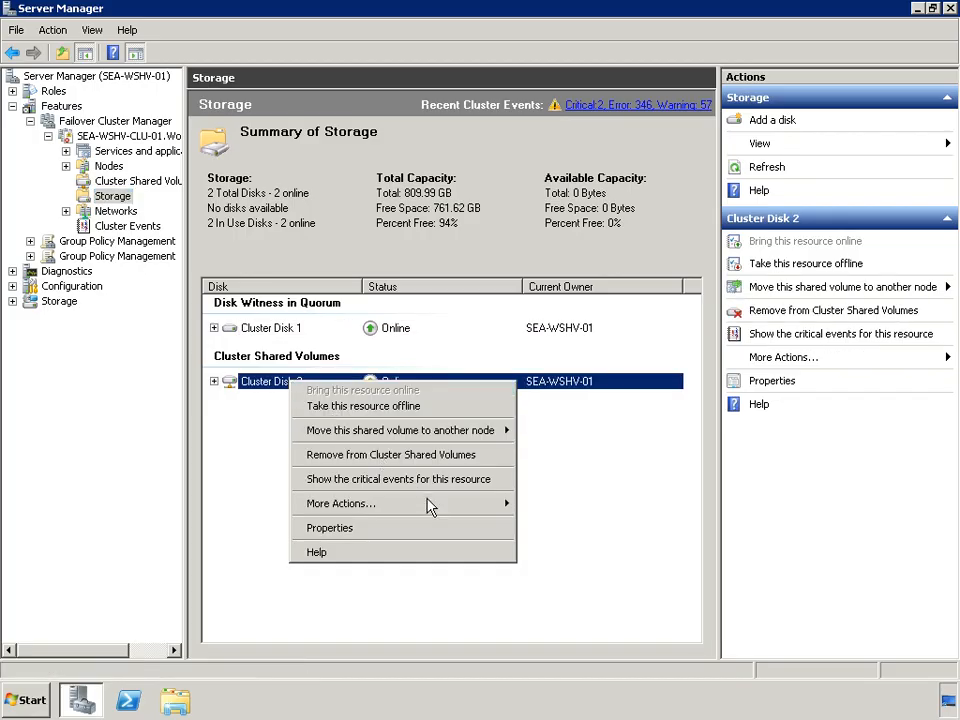
pyautogui.moveTo(340, 504)
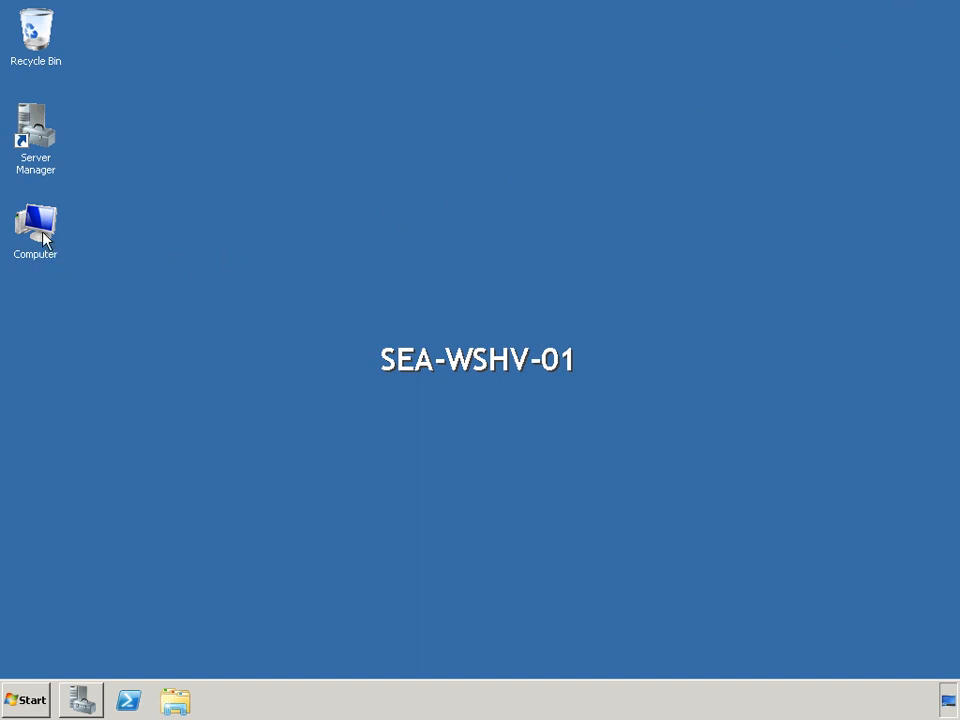
# Browse from Computer into C:\ClusterStorage to reveal the Volume1 folder inside
pyautogui.doubleClick(36, 218)
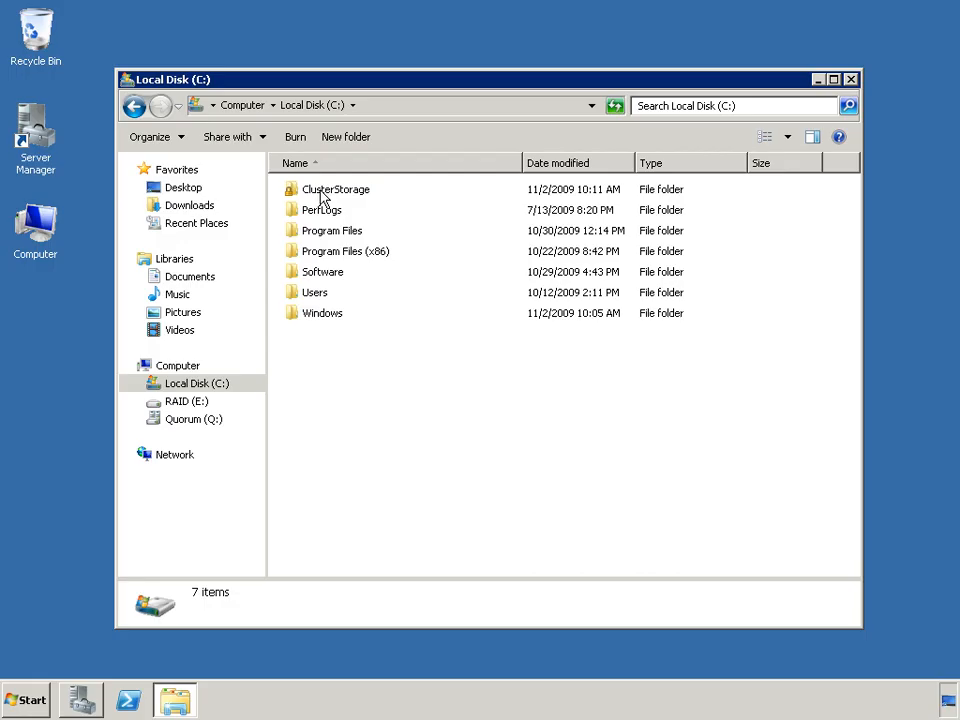
pyautogui.doubleClick(336, 188)
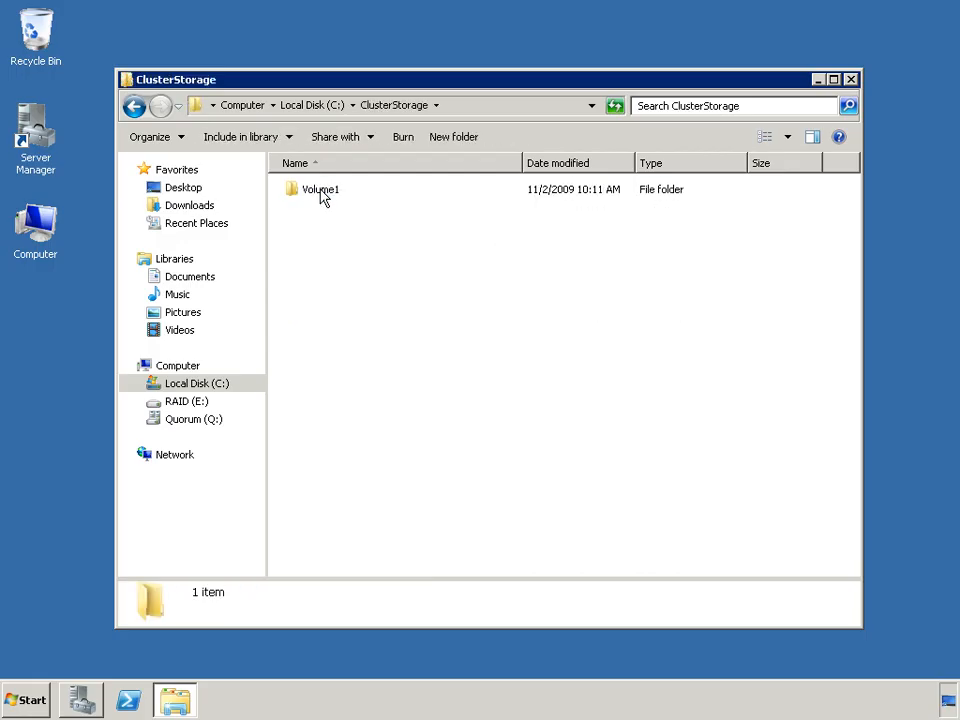